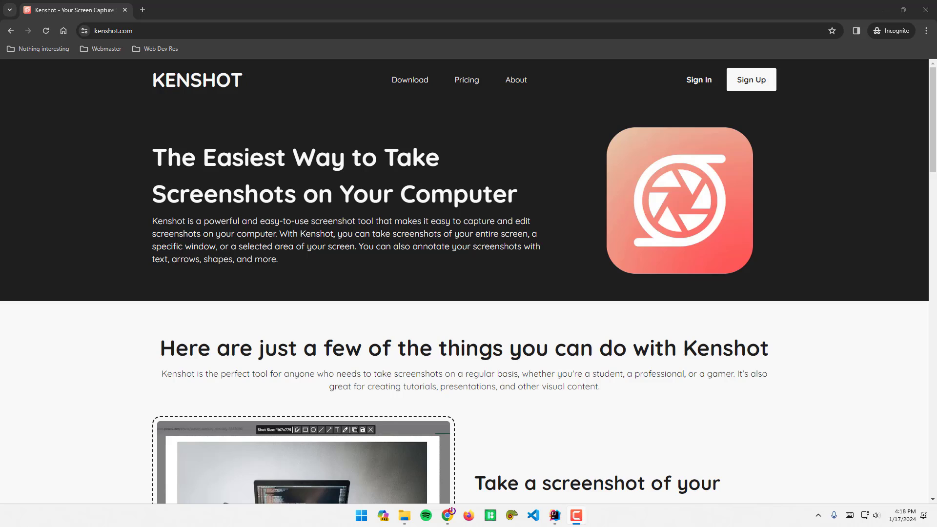
{"action": "mouse_move", "coordinate": [922, 199]}
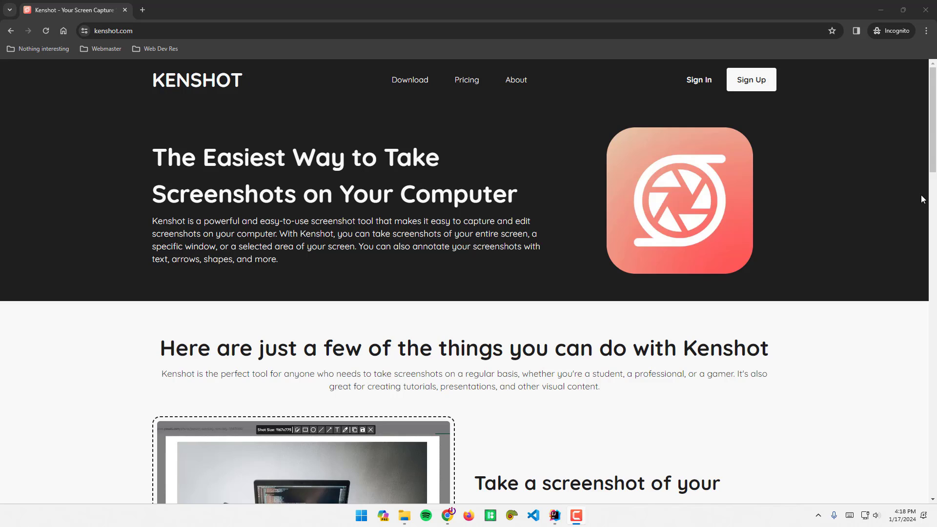
{"action": "mouse_move", "coordinate": [722, 234]}
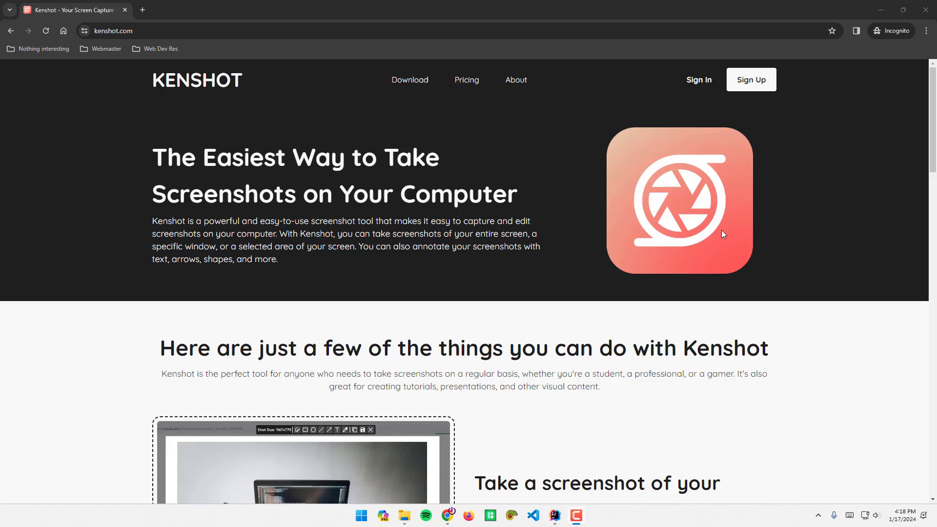
{"action": "mouse_move", "coordinate": [697, 253]}
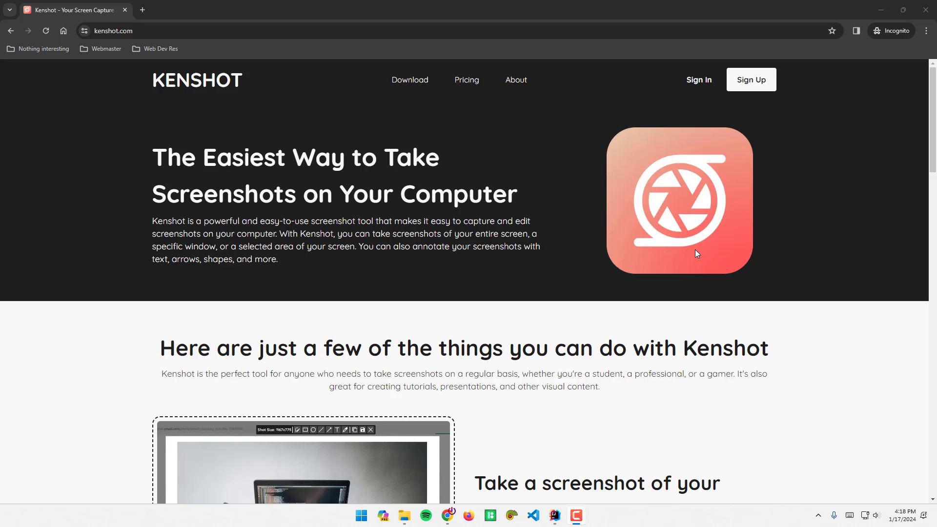
{"action": "mouse_move", "coordinate": [547, 285]}
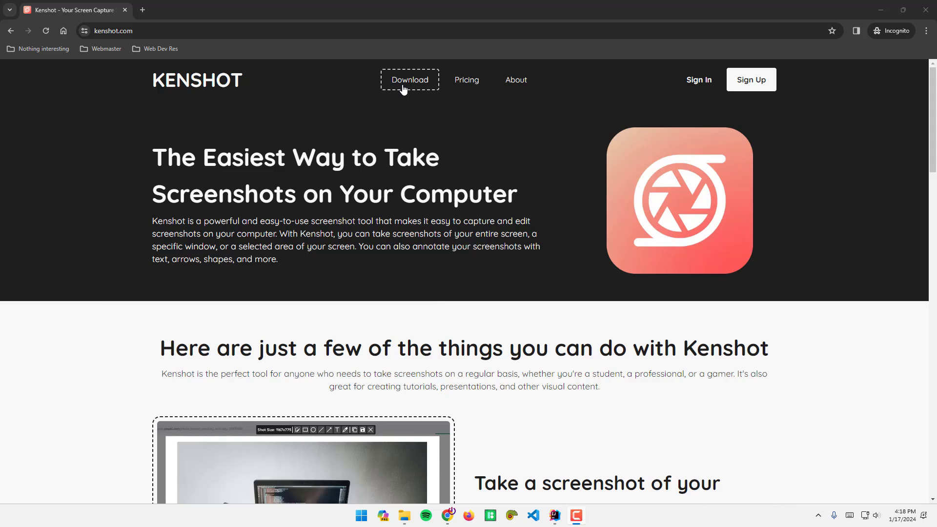
- View the Download page, then the Pricing page comparing the free trial with paid plans
{"action": "left_click", "coordinate": [409, 80]}
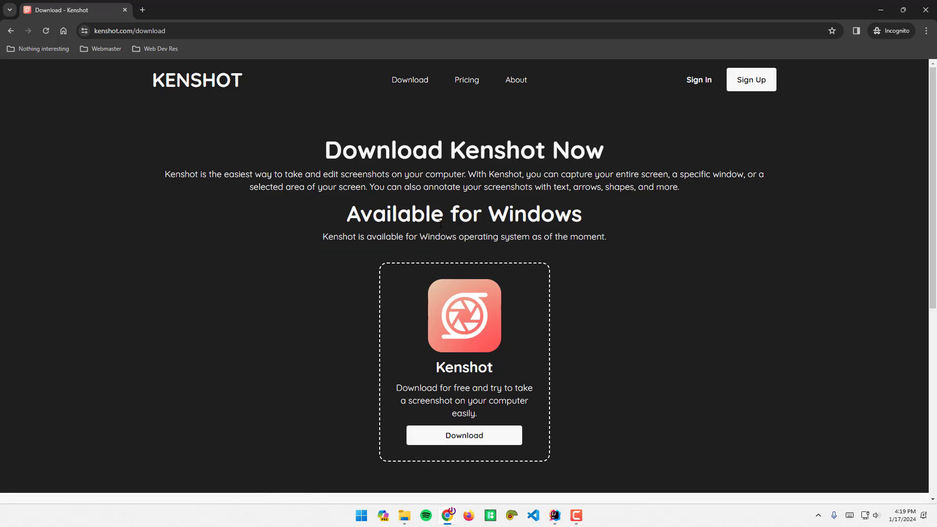
{"action": "mouse_move", "coordinate": [442, 198]}
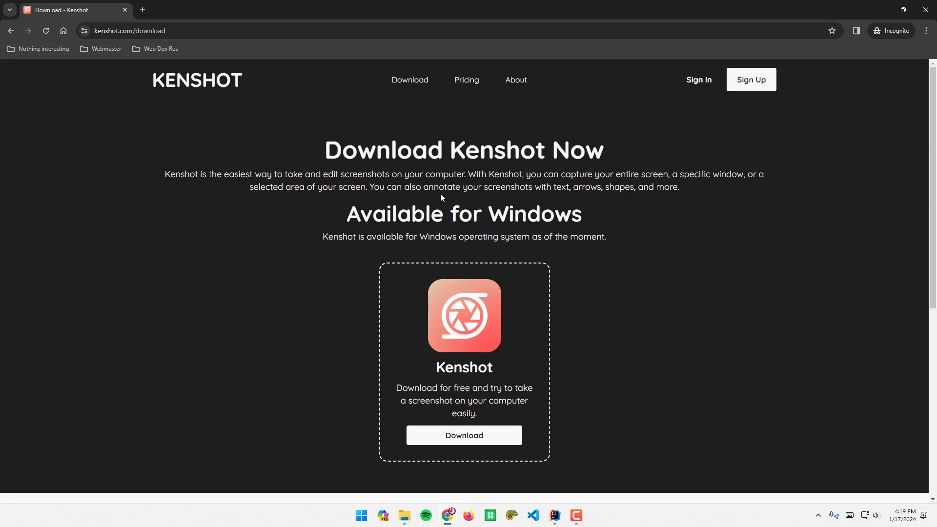
{"action": "mouse_move", "coordinate": [811, 108]}
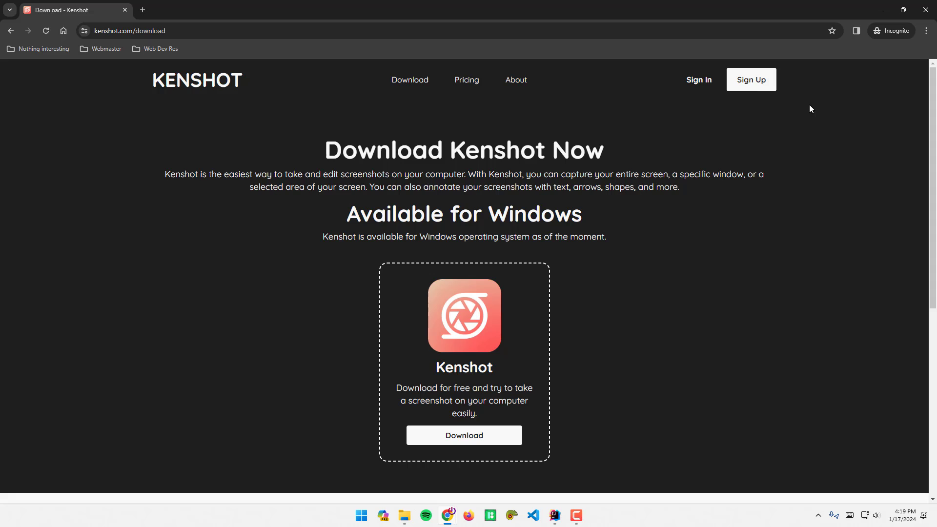
{"action": "left_click", "coordinate": [466, 80]}
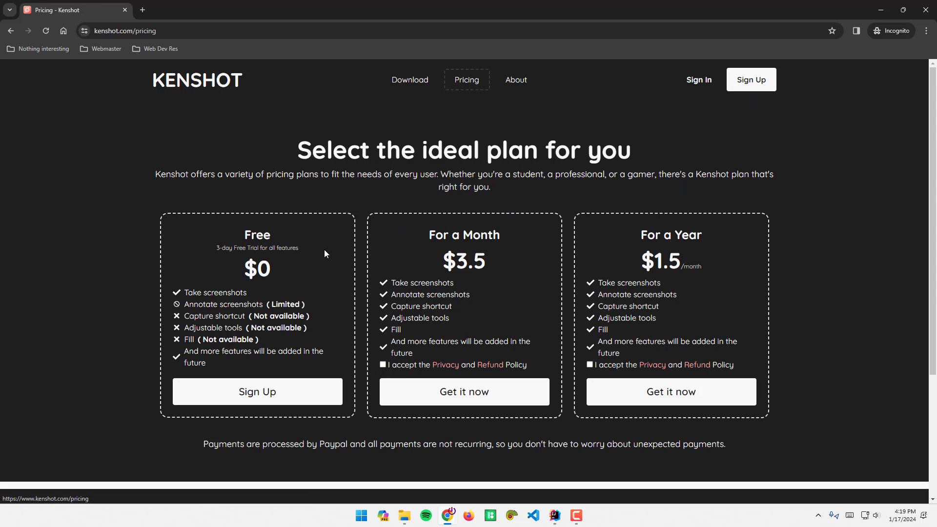
{"action": "mouse_move", "coordinate": [216, 261]}
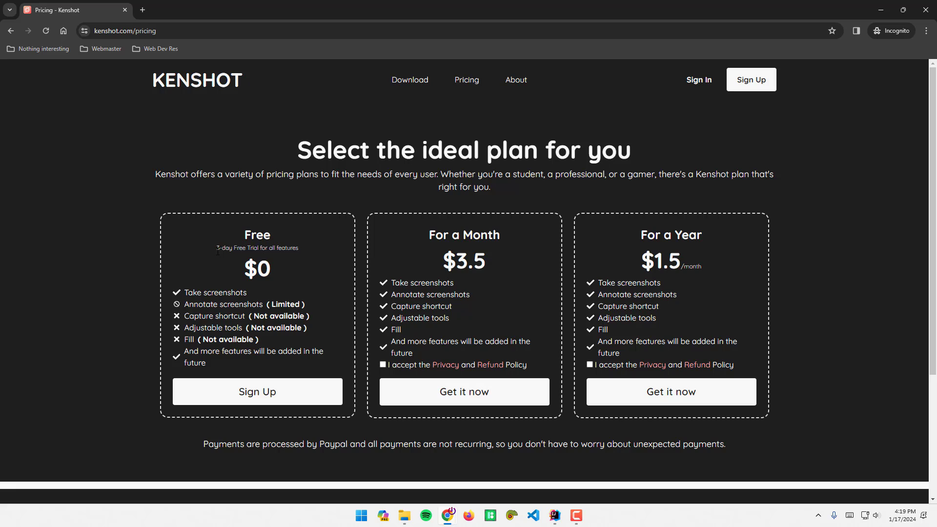
{"action": "scroll", "scroll_direction": "down", "scroll_amount": 3}
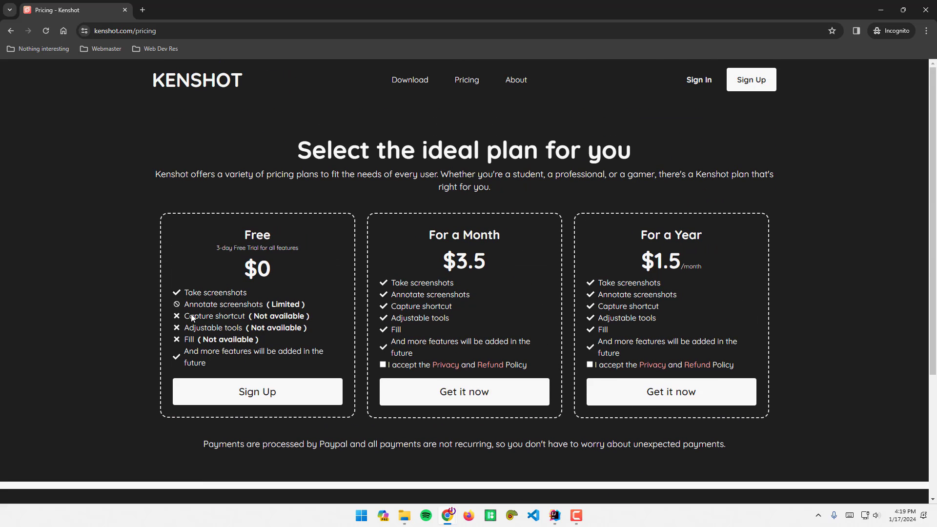
{"action": "mouse_move", "coordinate": [607, 186]}
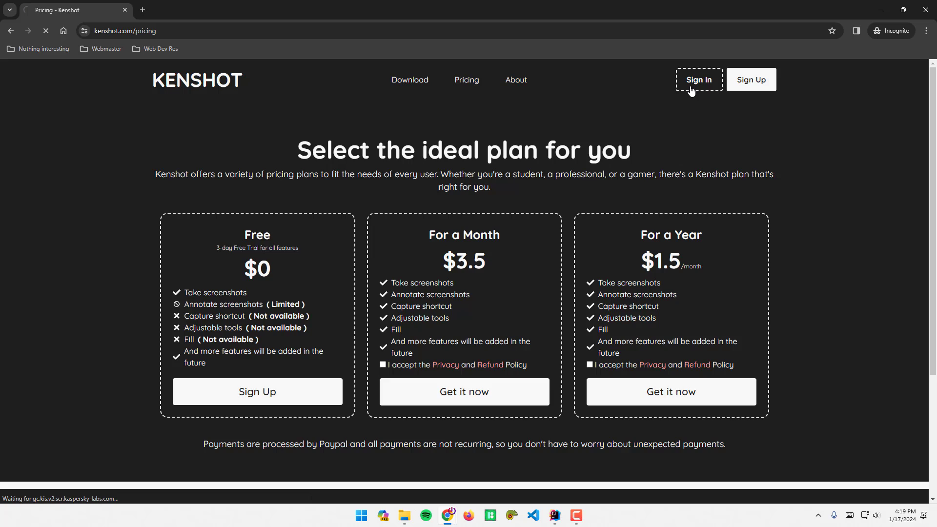
- Sign in to reach the My Account page with the license details
{"action": "left_click", "coordinate": [697, 79]}
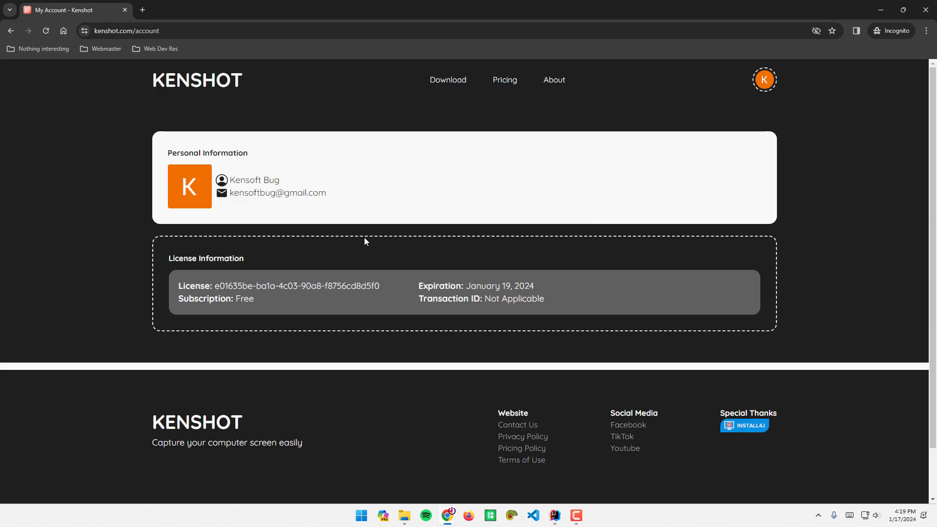
{"action": "mouse_move", "coordinate": [357, 296]}
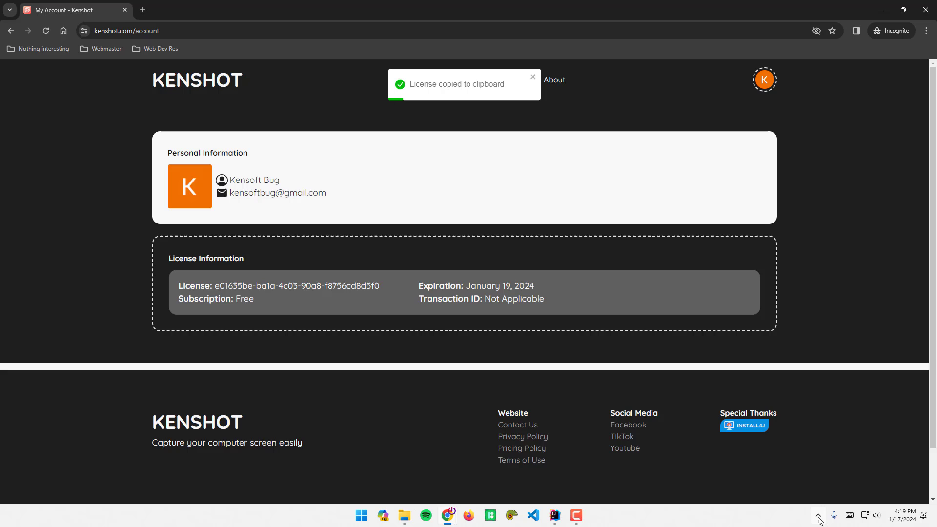
- Reveal the hidden system-tray icons, including the Kenshot screenshot tool
{"action": "left_click", "coordinate": [817, 516]}
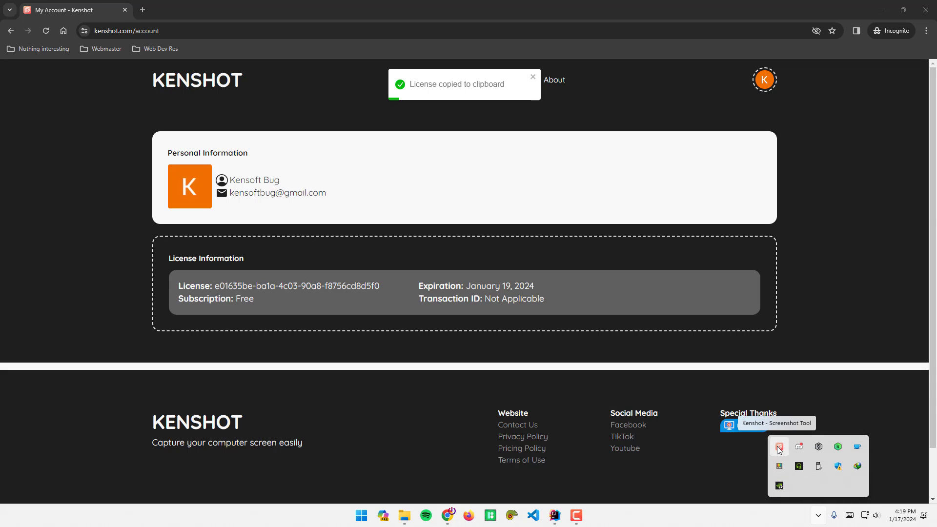
{"action": "mouse_move", "coordinate": [780, 451]}
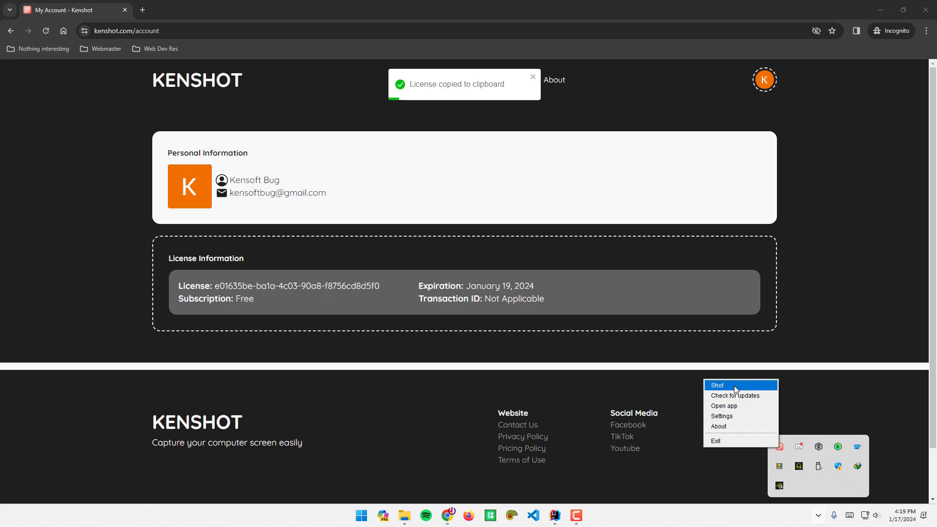
{"action": "mouse_move", "coordinate": [731, 389]}
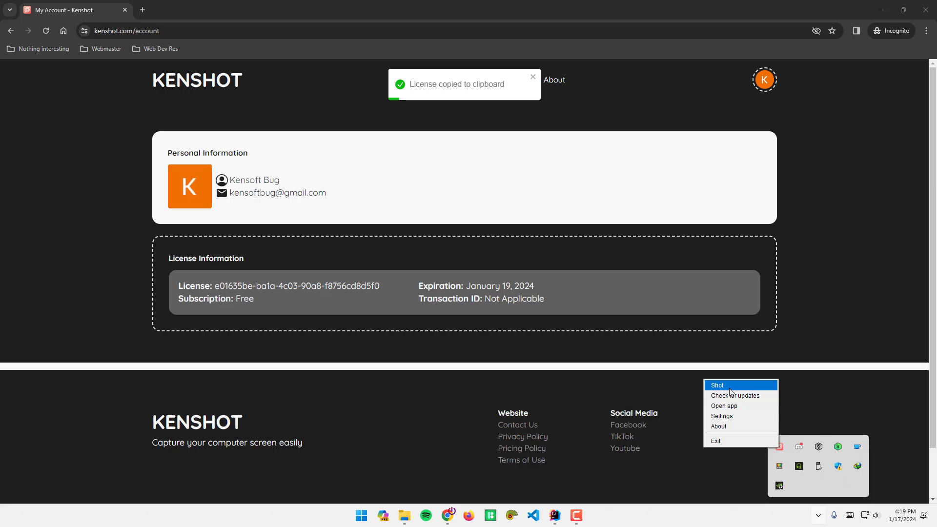
{"action": "mouse_move", "coordinate": [744, 420]}
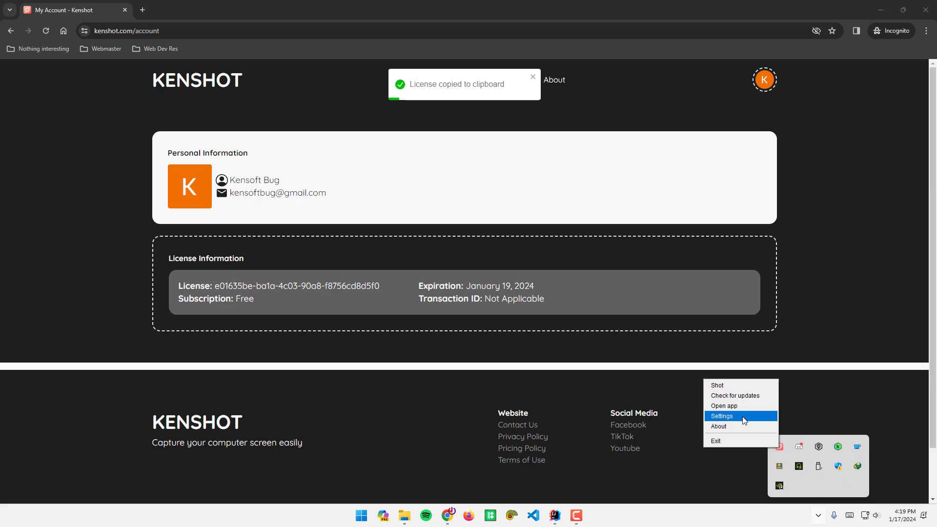
{"action": "mouse_move", "coordinate": [732, 434]}
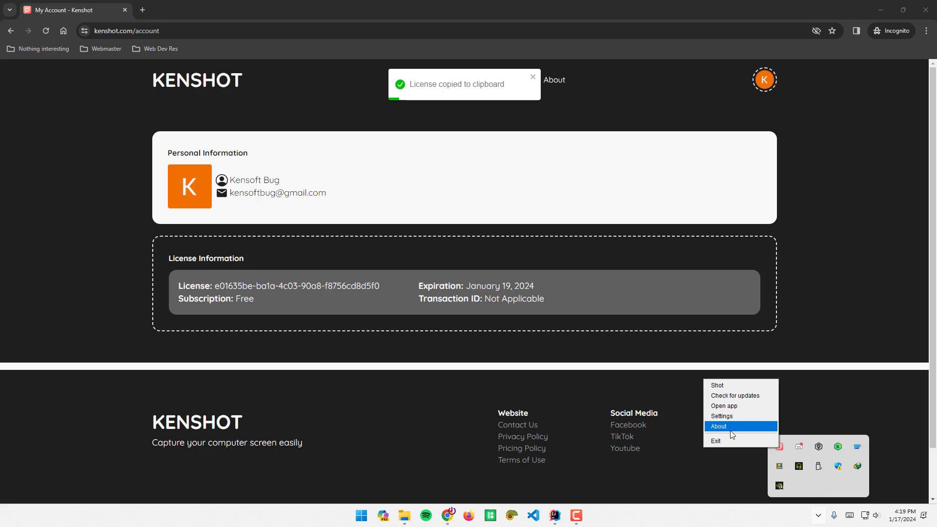
{"action": "mouse_move", "coordinate": [735, 441]}
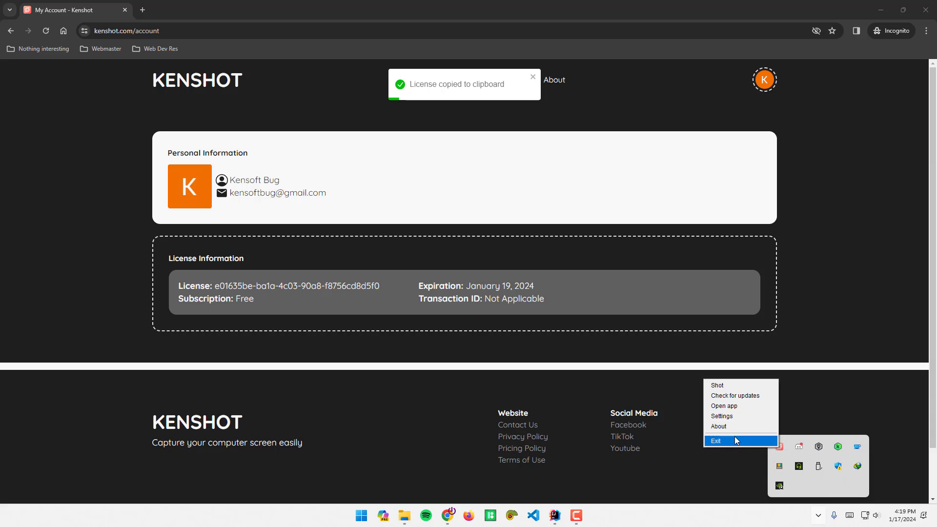
{"action": "mouse_move", "coordinate": [814, 517]}
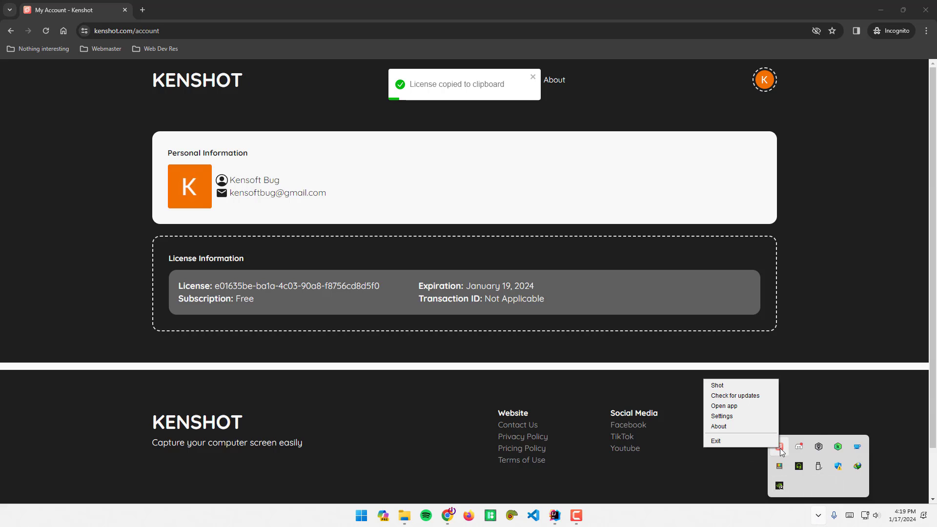
{"action": "mouse_move", "coordinate": [723, 441]}
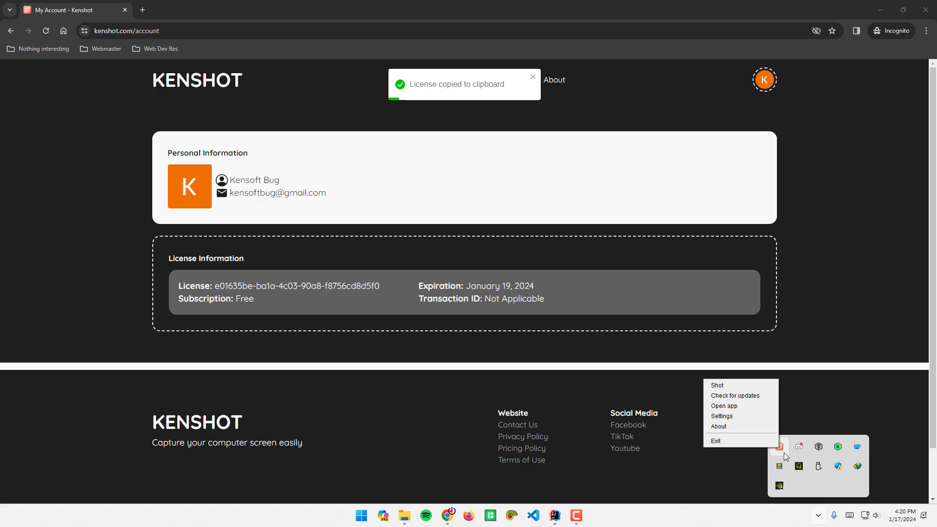
{"action": "mouse_move", "coordinate": [780, 447]}
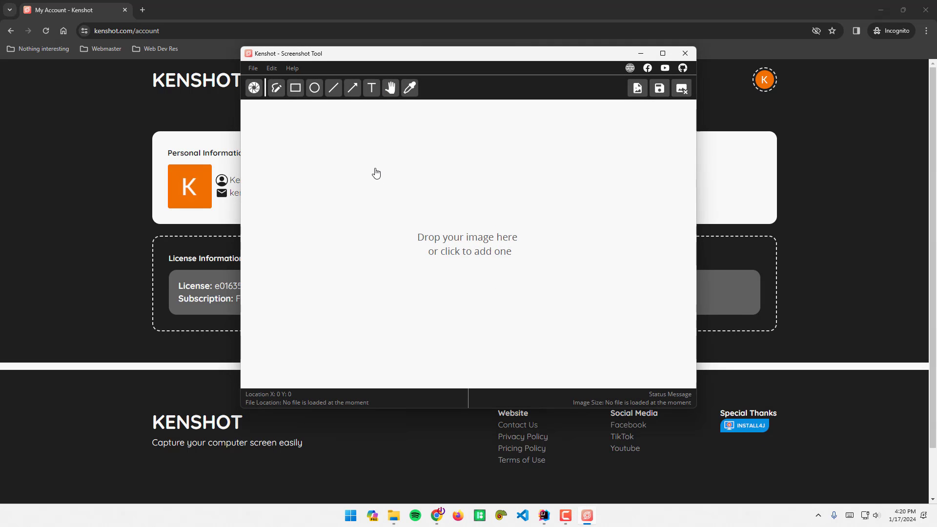
{"action": "mouse_move", "coordinate": [342, 166]}
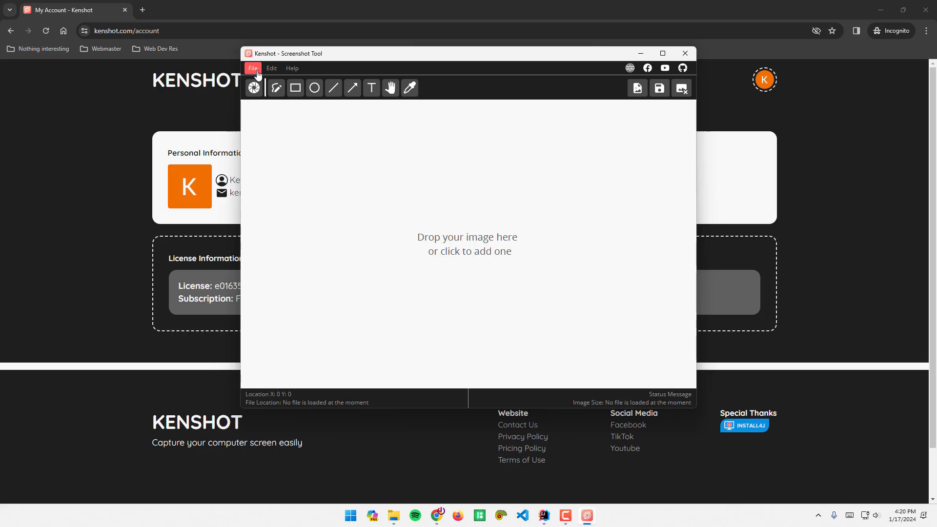
- Review Kenshot's Settings, viewing the License tab and returning to the general options
{"action": "left_click", "coordinate": [252, 68]}
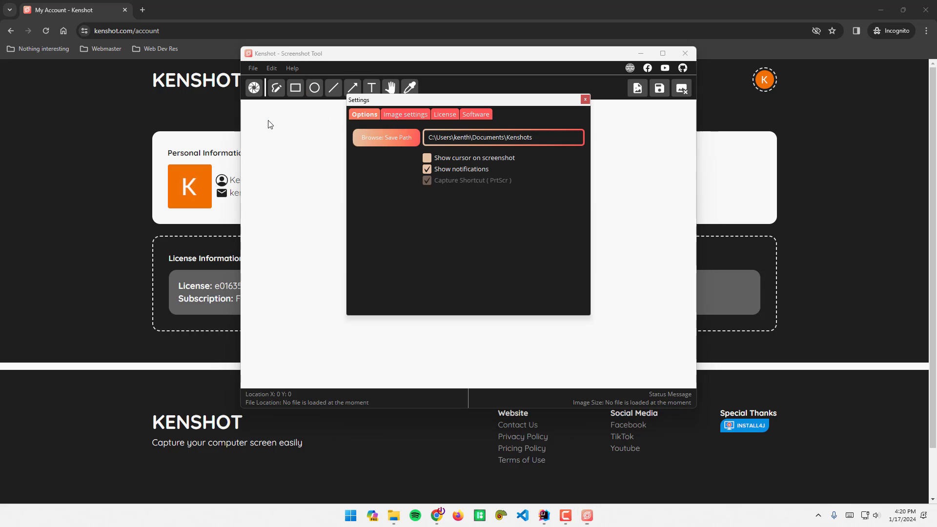
{"action": "left_click", "coordinate": [444, 114]}
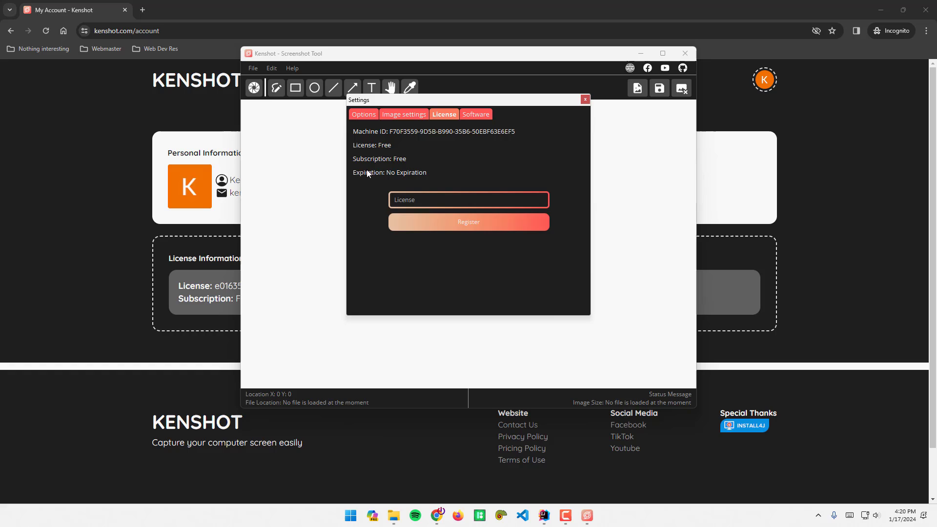
{"action": "mouse_move", "coordinate": [392, 163]}
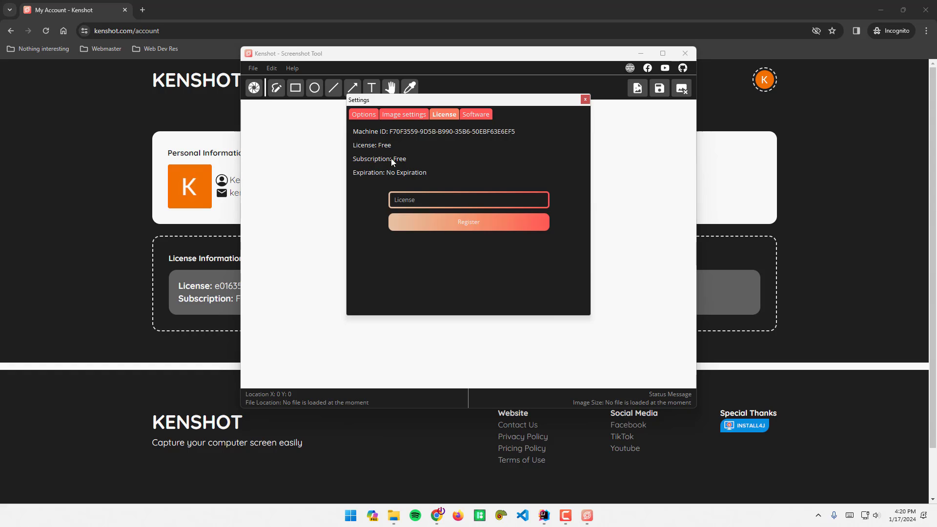
{"action": "mouse_move", "coordinate": [414, 180]}
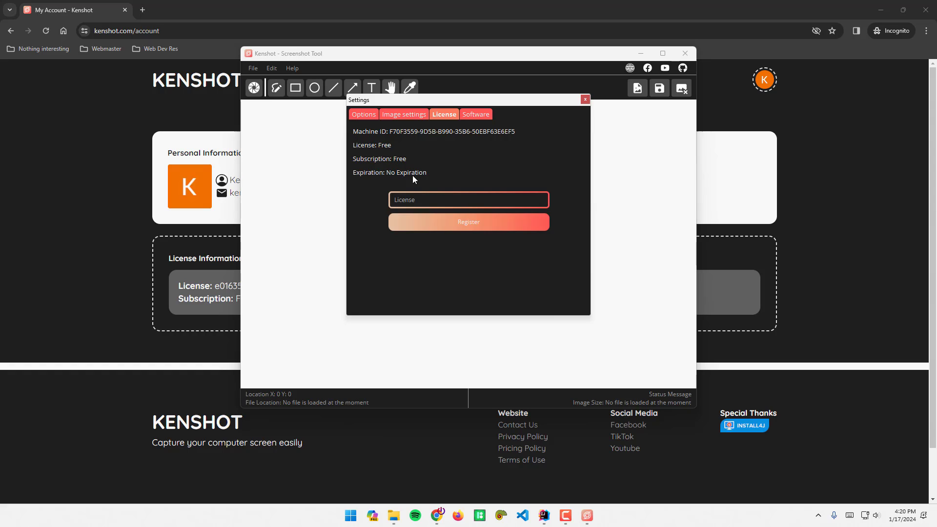
{"action": "mouse_move", "coordinate": [577, 107]}
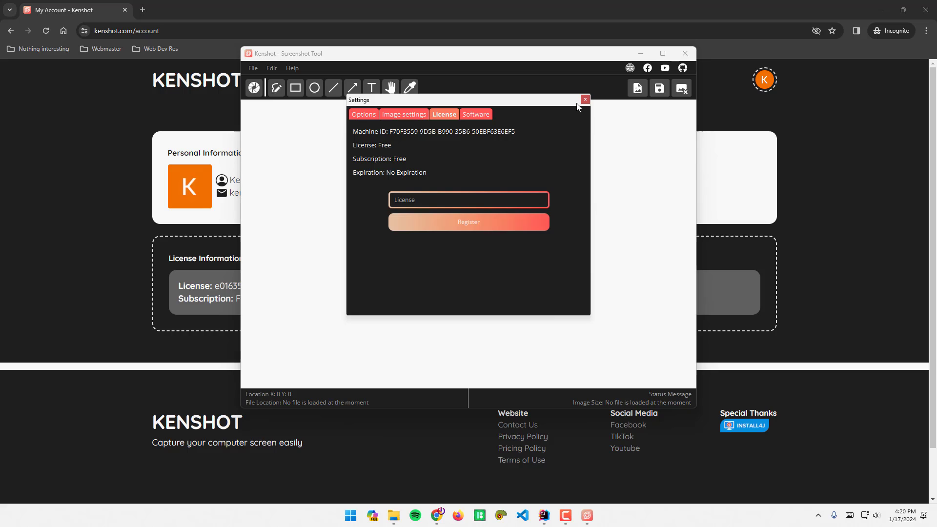
{"action": "left_click", "coordinate": [583, 100]}
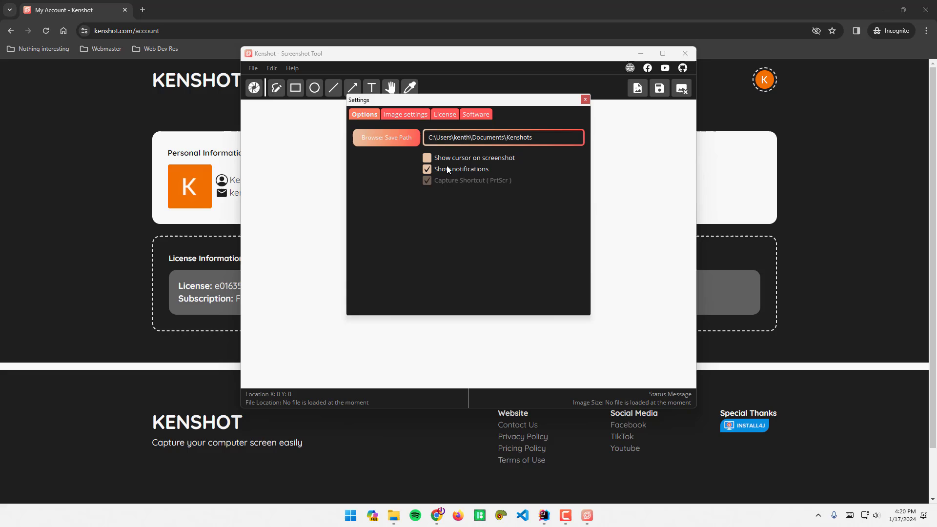
{"action": "mouse_move", "coordinate": [405, 174]}
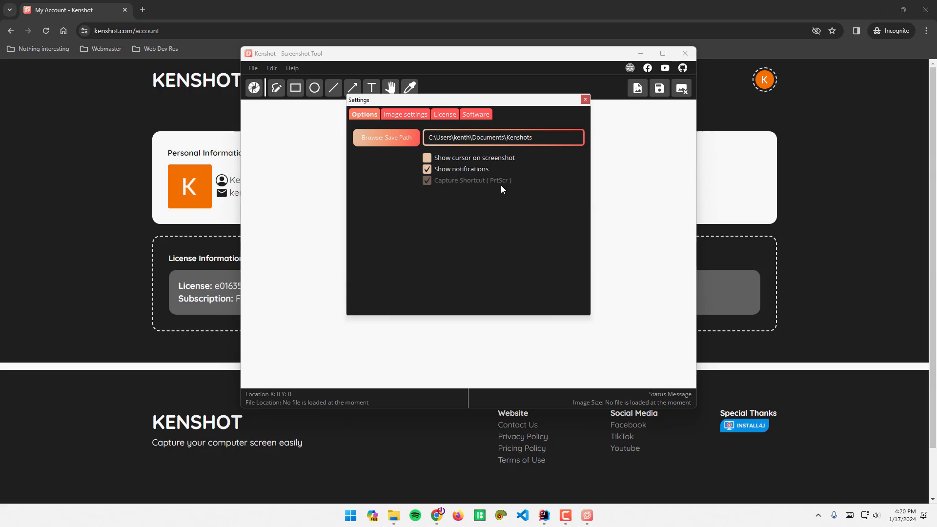
{"action": "mouse_move", "coordinate": [486, 202]}
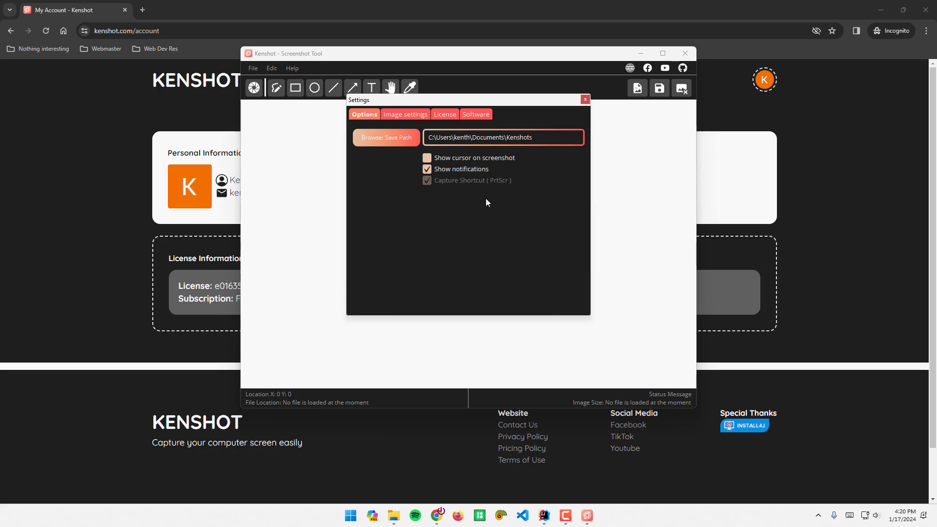
{"action": "mouse_move", "coordinate": [505, 205]}
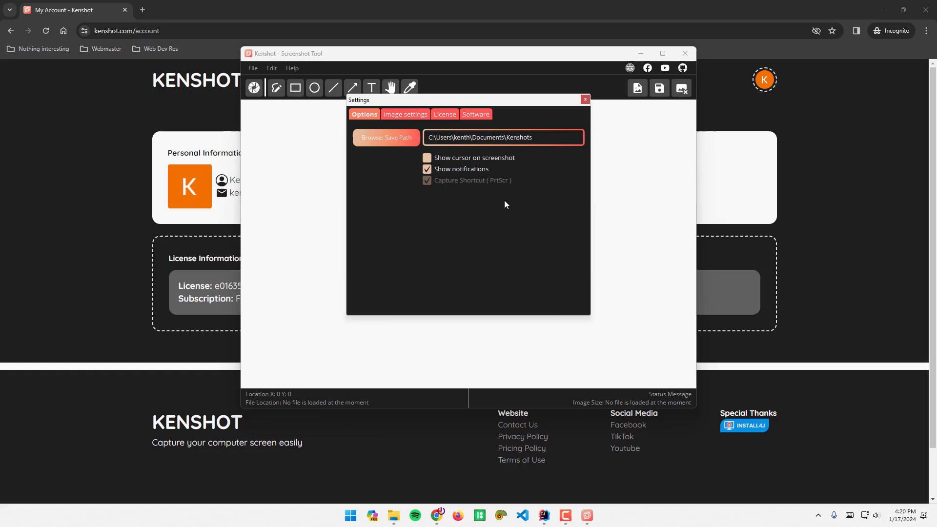
{"action": "mouse_move", "coordinate": [456, 251]}
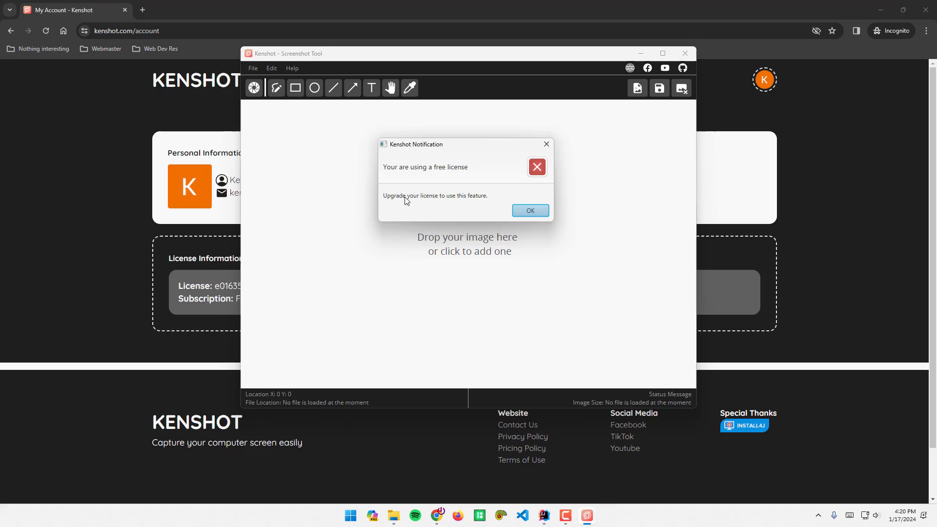
{"action": "mouse_move", "coordinate": [396, 205]}
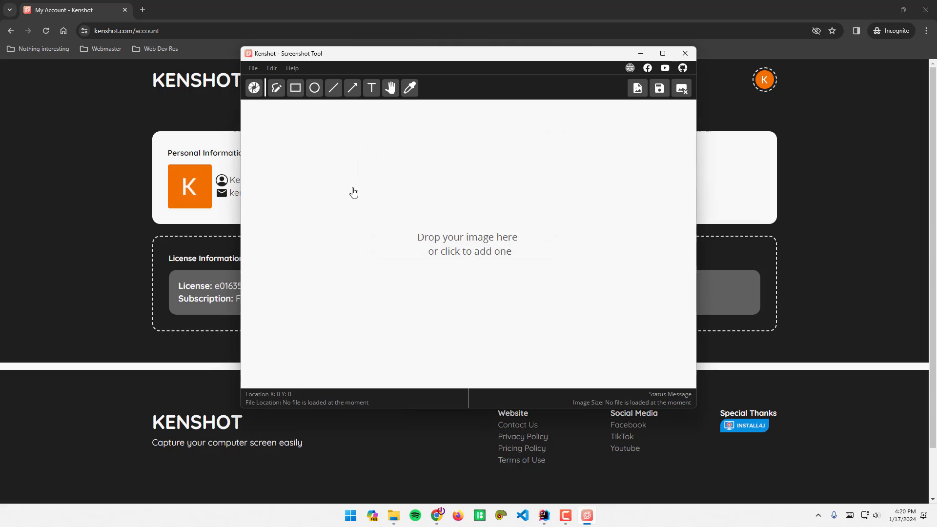
{"action": "mouse_move", "coordinate": [253, 88]}
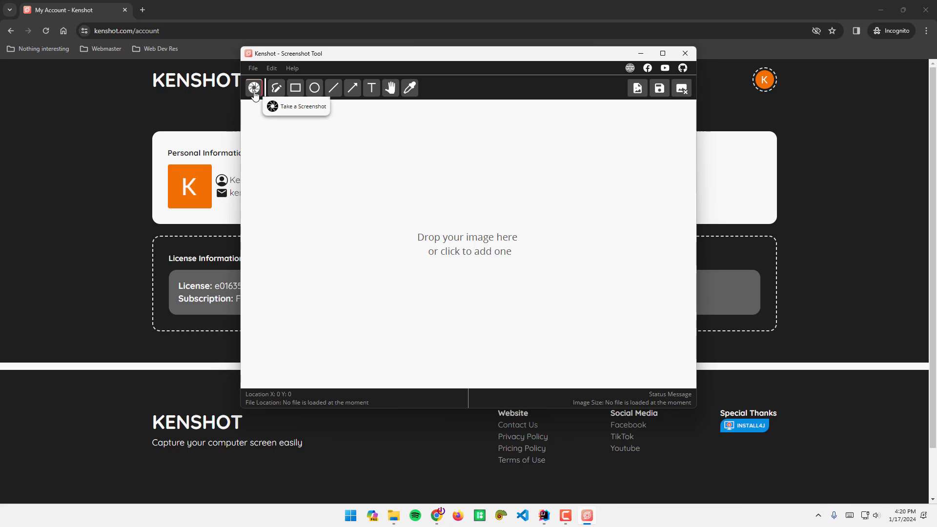
{"action": "mouse_move", "coordinate": [275, 88]}
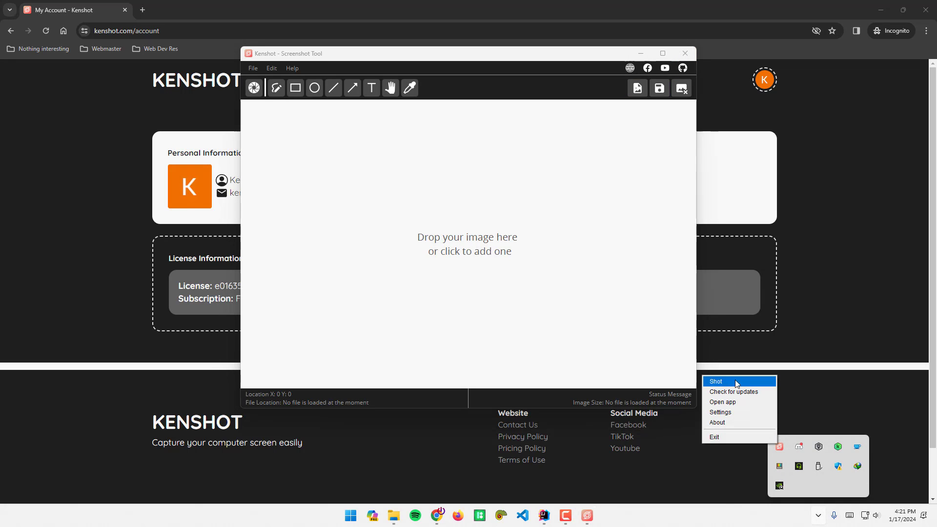
{"action": "mouse_move", "coordinate": [725, 370]}
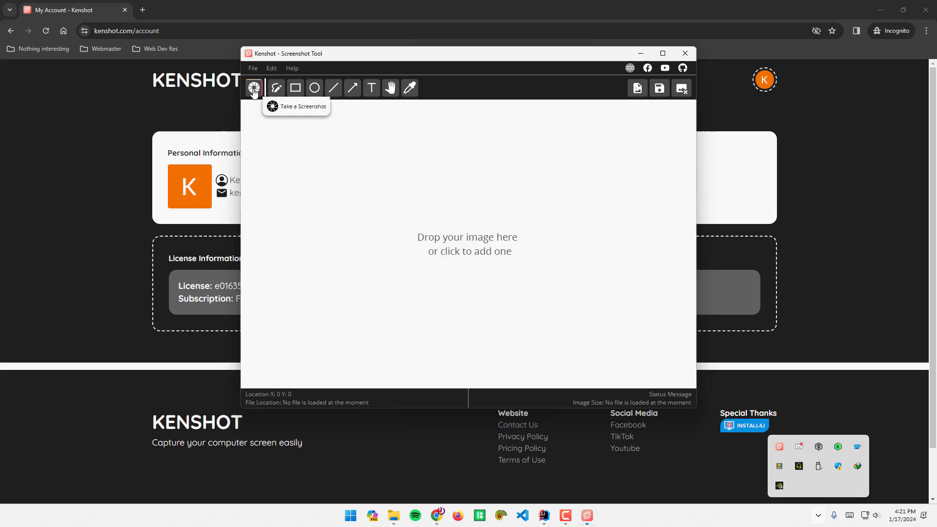
- Start a new screenshot capture from the toolbar
{"action": "left_click", "coordinate": [253, 88]}
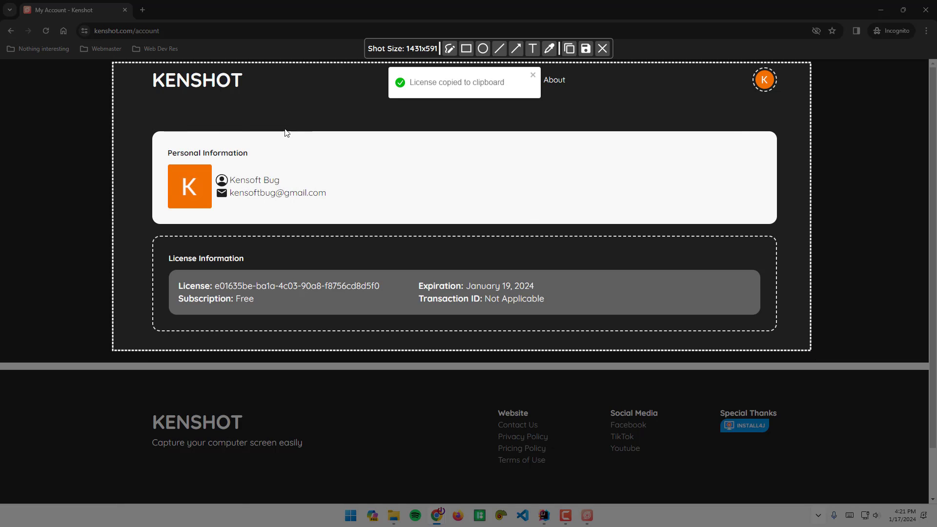
{"action": "mouse_move", "coordinate": [450, 49]}
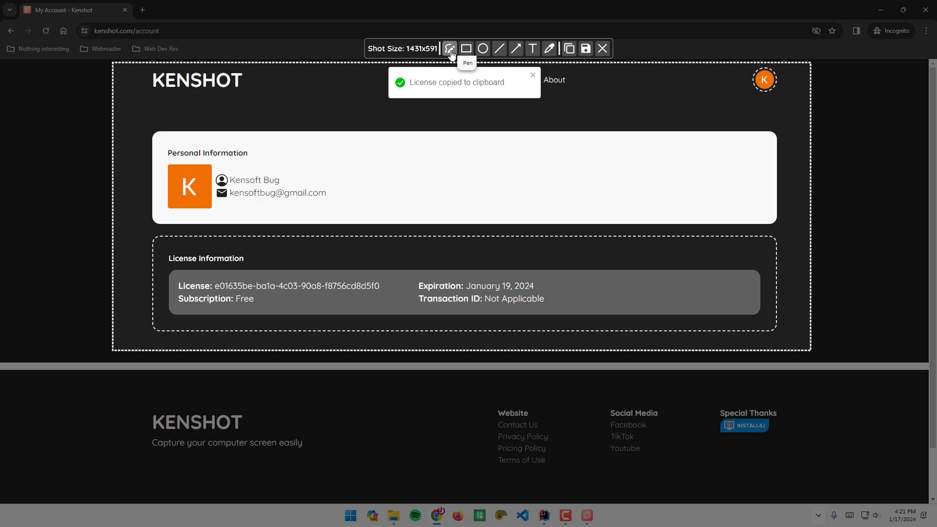
{"action": "mouse_move", "coordinate": [499, 48]}
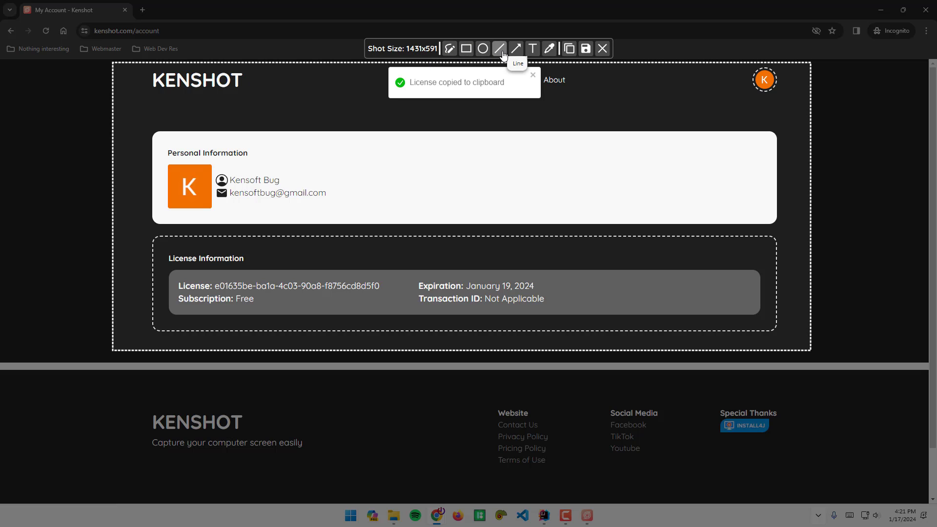
{"action": "mouse_move", "coordinate": [549, 48]}
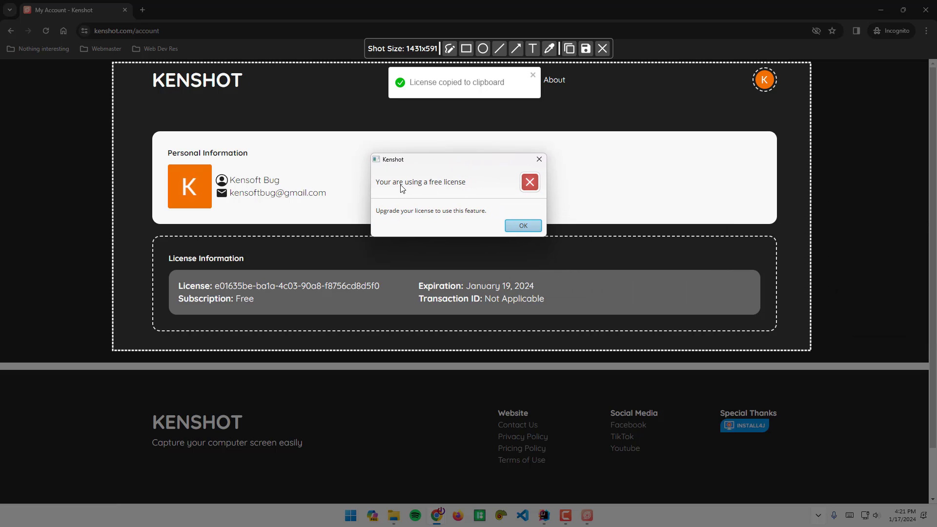
- Dismiss the free-license upgrade warning raised by the annotation tool
{"action": "left_click", "coordinate": [523, 225]}
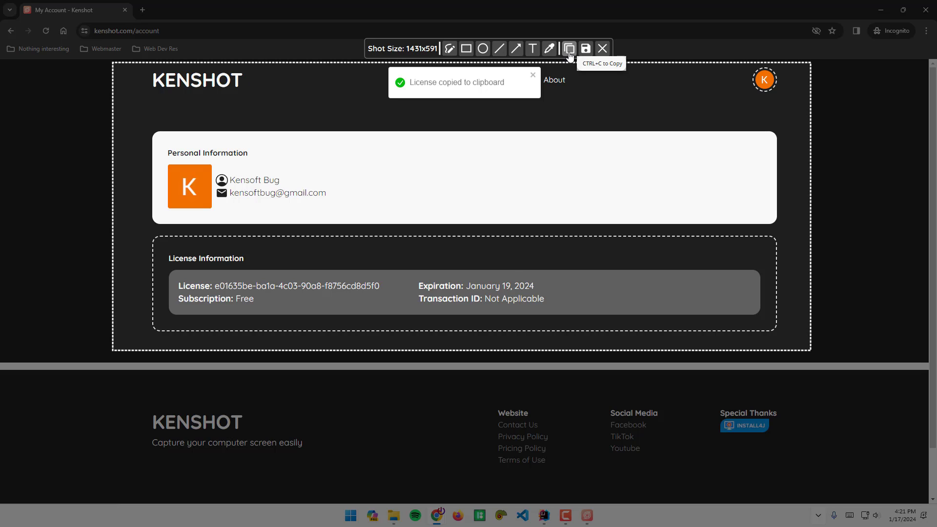
{"action": "mouse_move", "coordinate": [573, 58]}
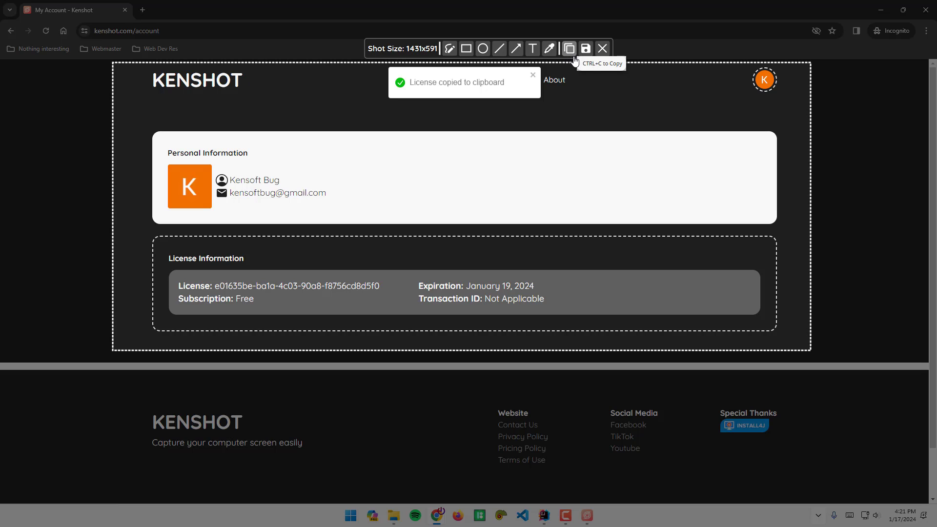
{"action": "mouse_move", "coordinate": [588, 65]}
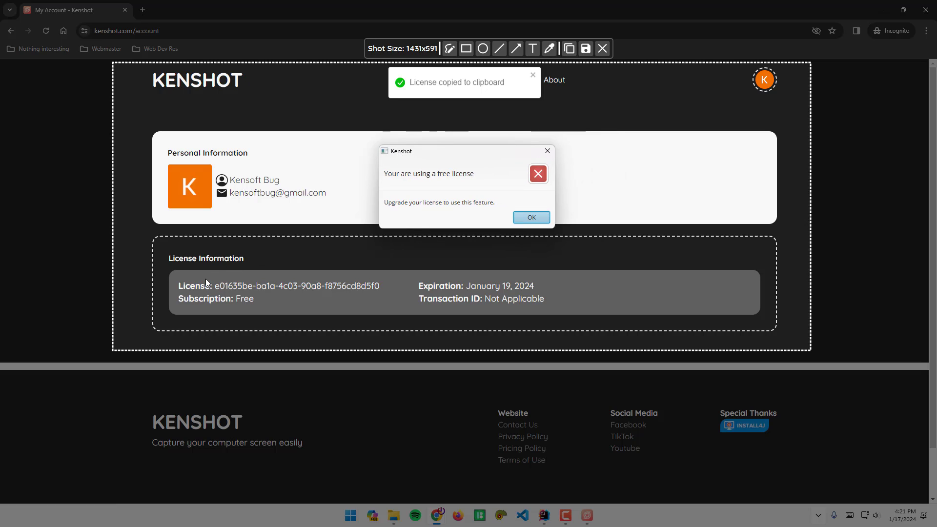
- Dismiss the second free-license warning and cancel the capture back to the editor
{"action": "left_click", "coordinate": [531, 217]}
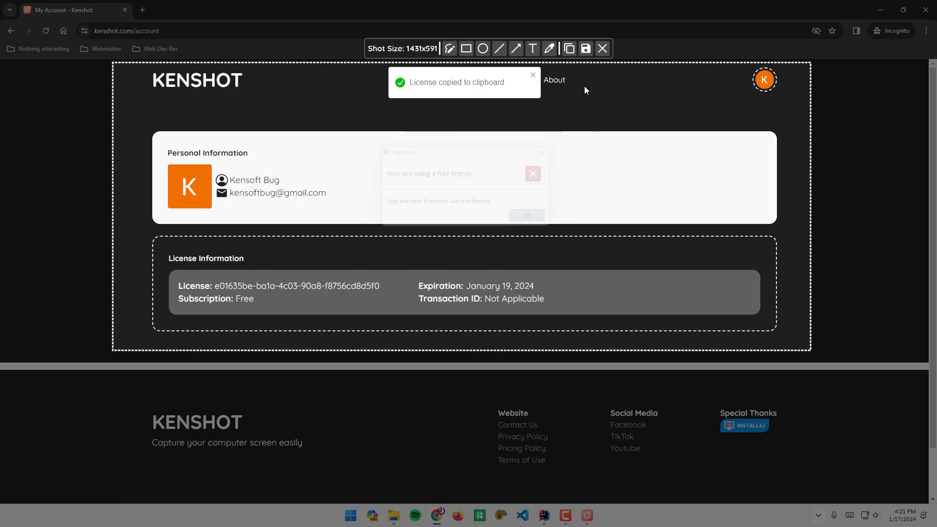
{"action": "left_click", "coordinate": [602, 48]}
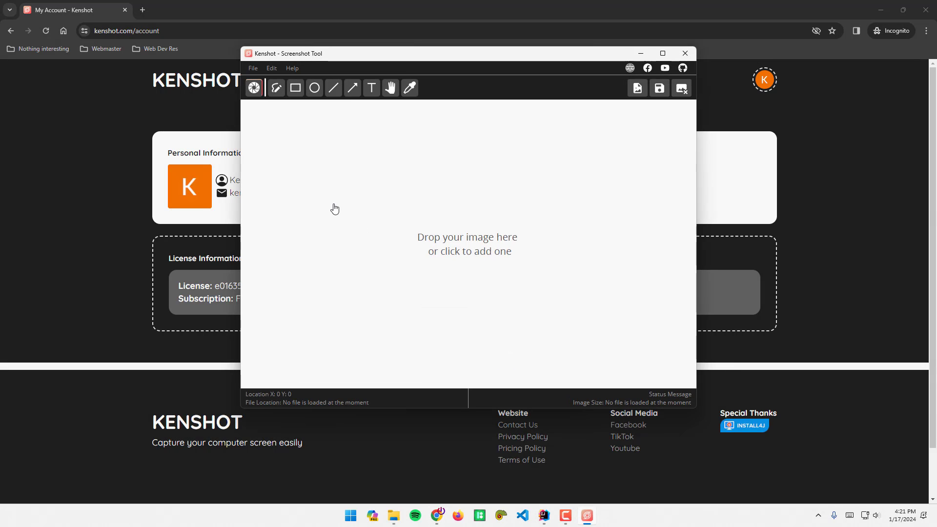
{"action": "left_click", "coordinate": [253, 69]}
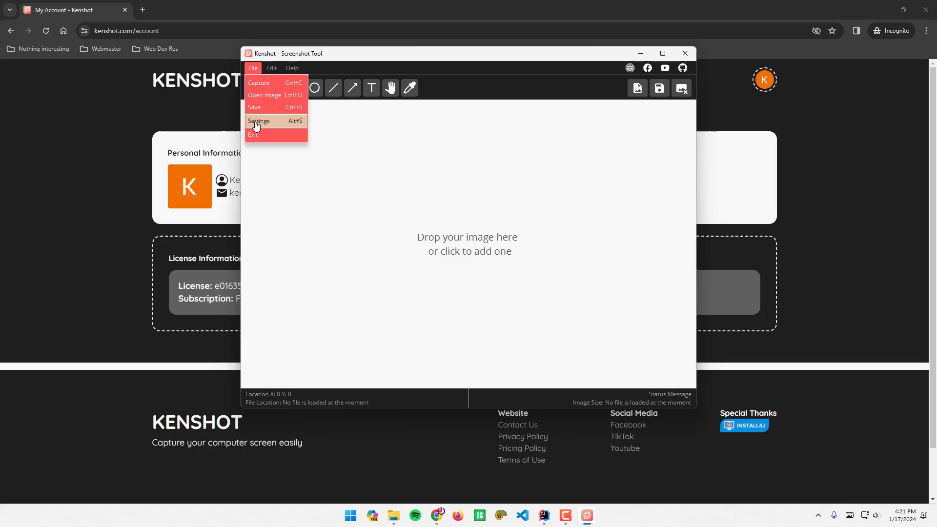
{"action": "left_click", "coordinate": [259, 120]}
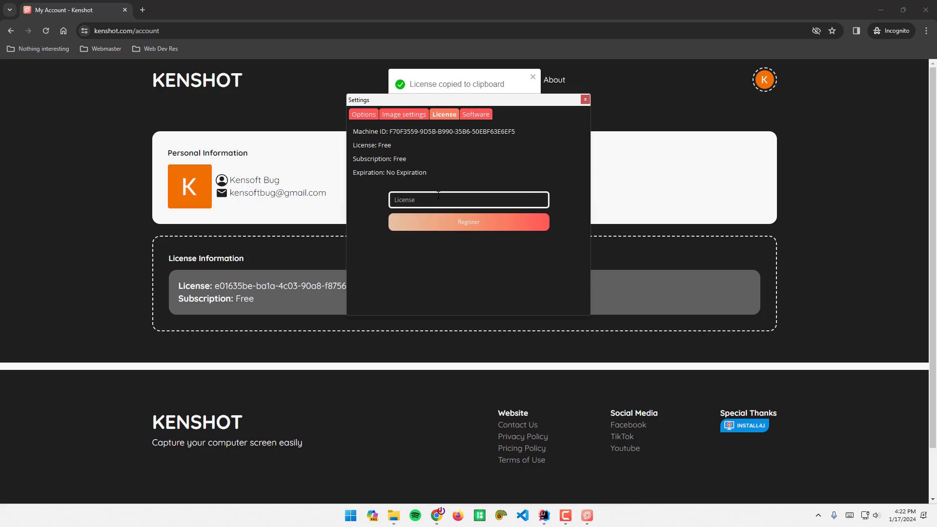
{"action": "left_click", "coordinate": [468, 199]}
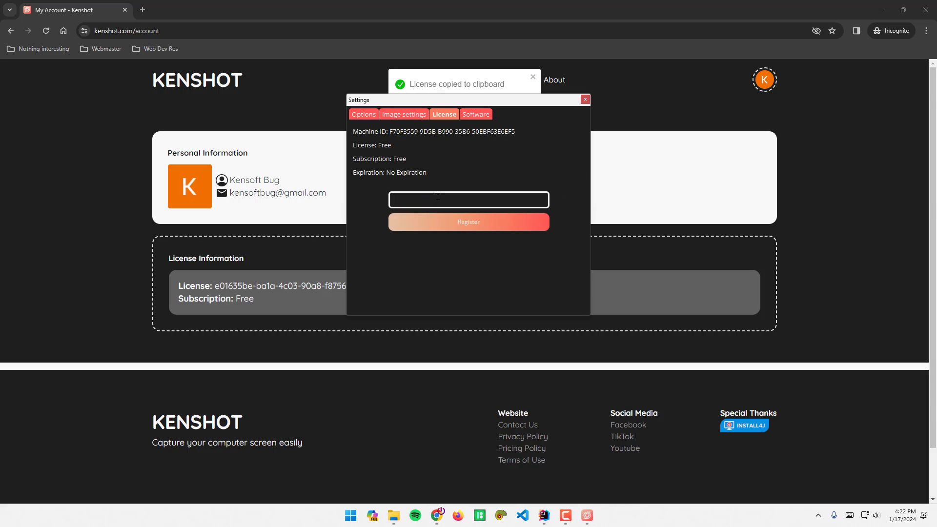
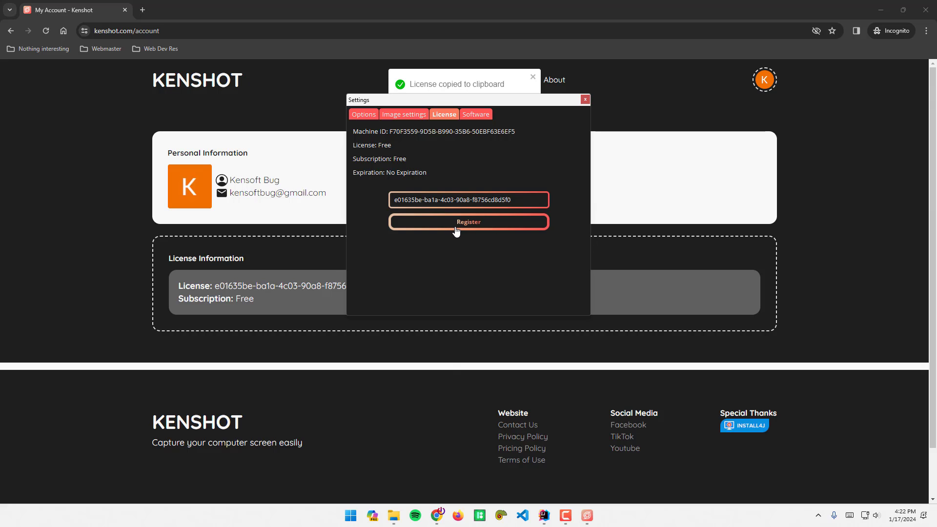
{"action": "left_click", "coordinate": [468, 222]}
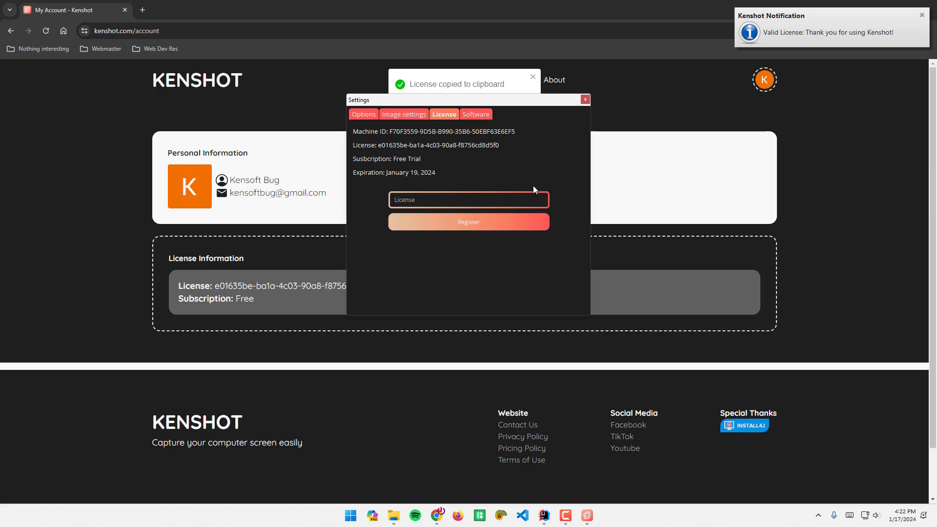
{"action": "mouse_move", "coordinate": [813, 61]}
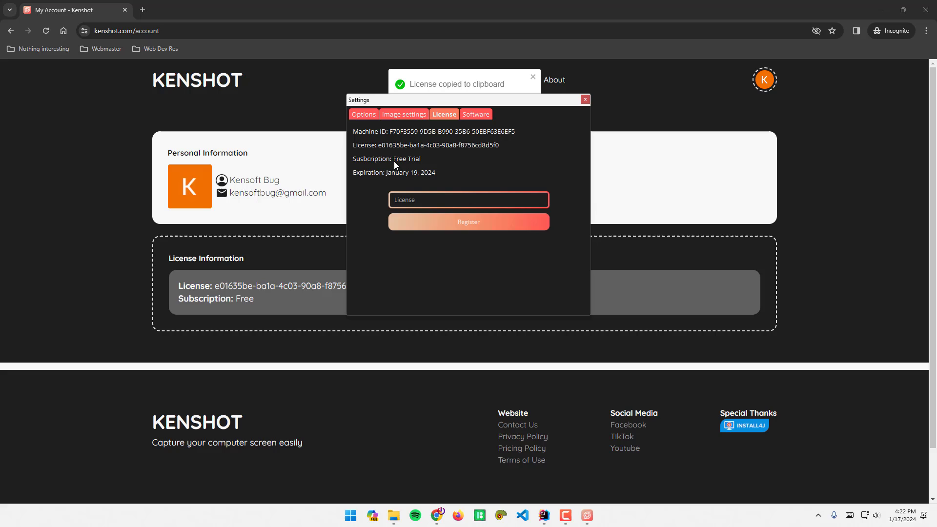
{"action": "mouse_move", "coordinate": [391, 181]}
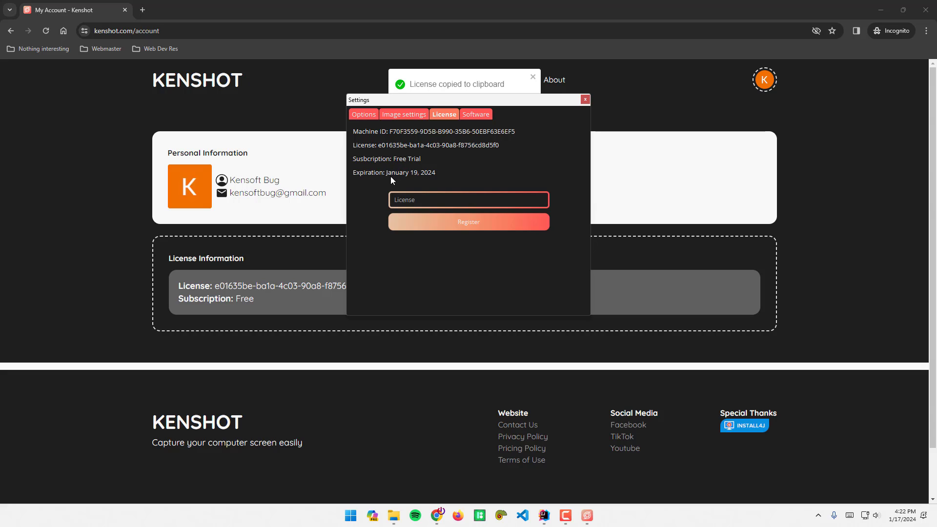
{"action": "mouse_move", "coordinate": [417, 179]}
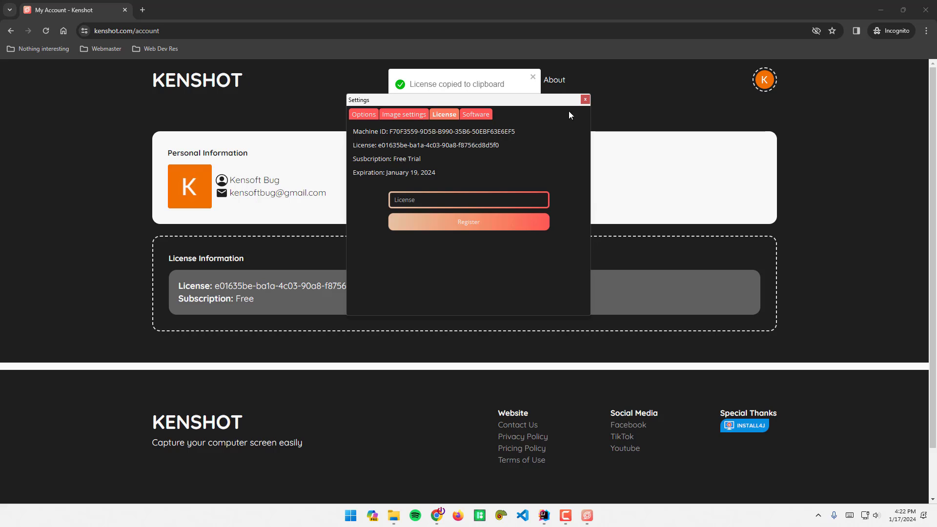
{"action": "left_click", "coordinate": [583, 99]}
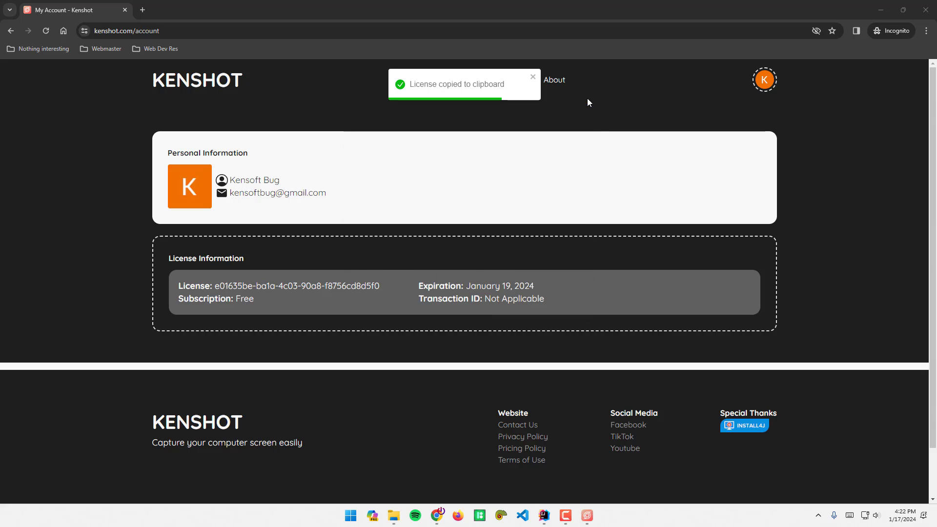
{"action": "mouse_move", "coordinate": [622, 259]}
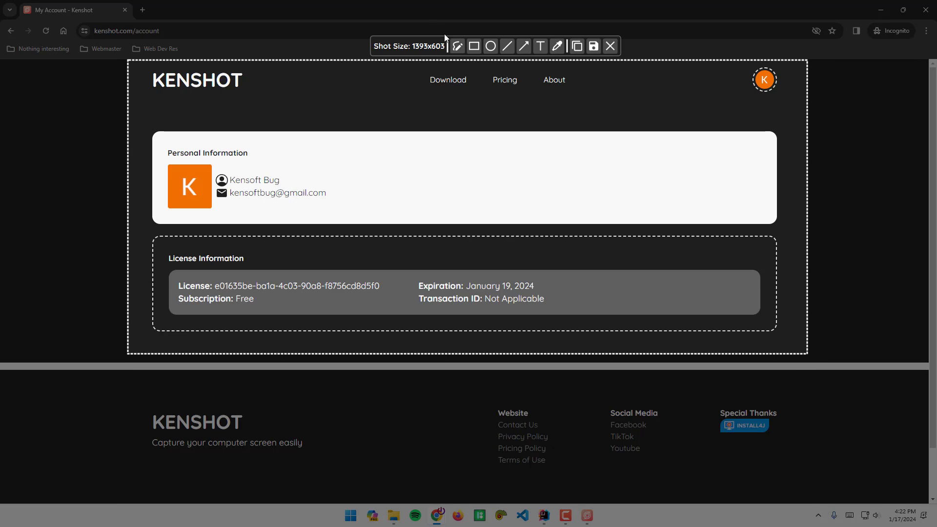
{"action": "mouse_move", "coordinate": [450, 58]}
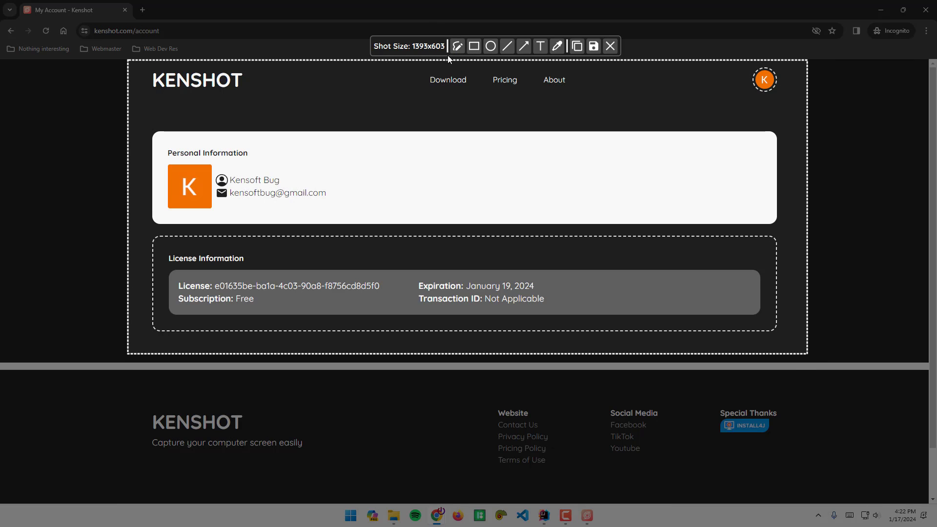
{"action": "mouse_move", "coordinate": [457, 46]}
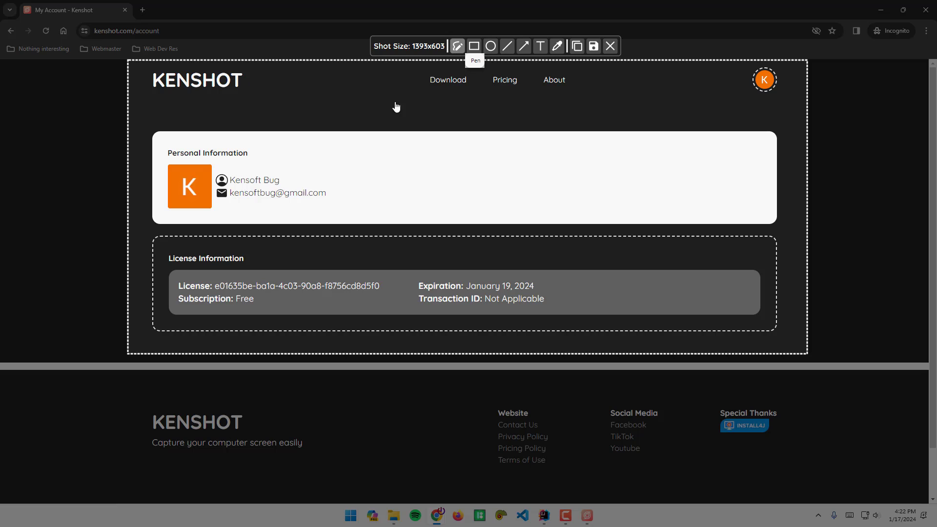
- Draw a red loop by the personal details, thicken the stroke, and loop the name and email
{"action": "left_click_drag", "start_coordinate": [332, 153], "coordinate": [364, 198]}
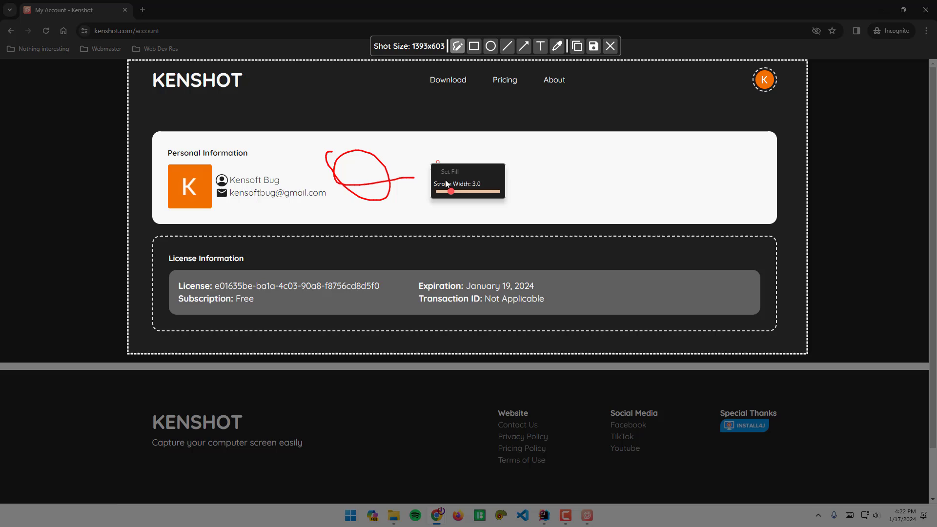
{"action": "left_click_drag", "start_coordinate": [451, 191], "coordinate": [459, 192]}
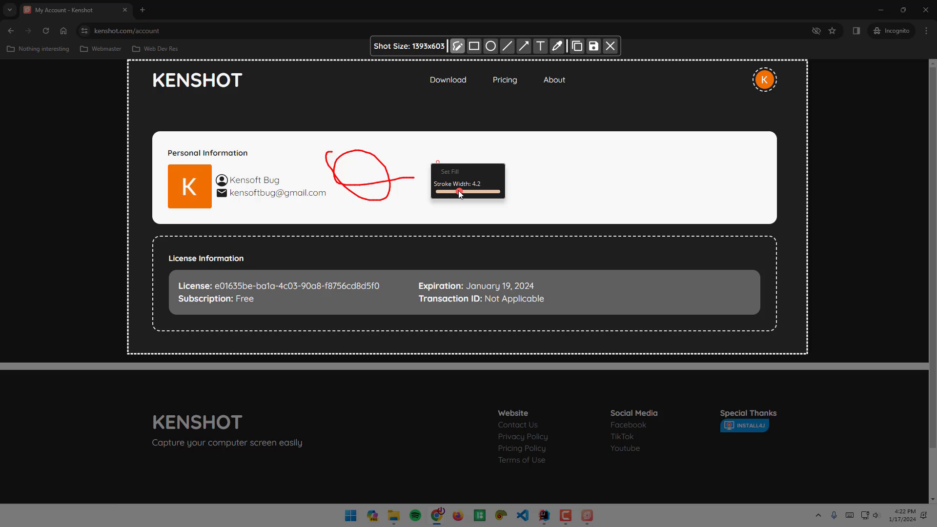
{"action": "left_click_drag", "start_coordinate": [459, 192], "coordinate": [477, 192]}
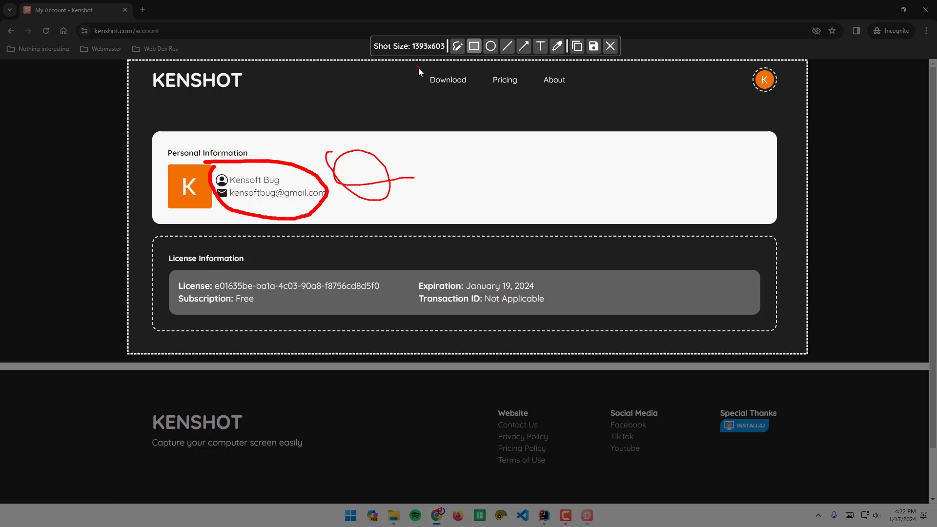
{"action": "mouse_move", "coordinate": [556, 46]}
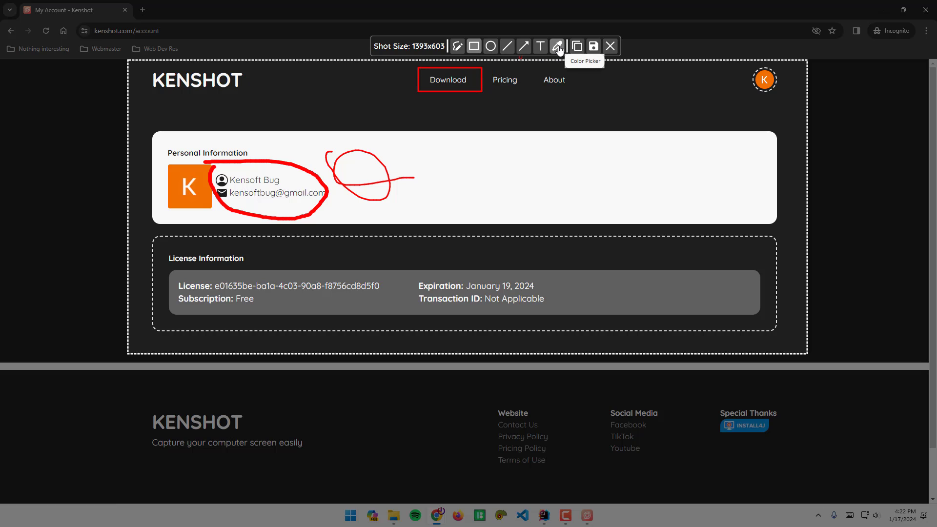
- Bring up the annotation colour picker to switch to white
{"action": "left_click", "coordinate": [557, 46]}
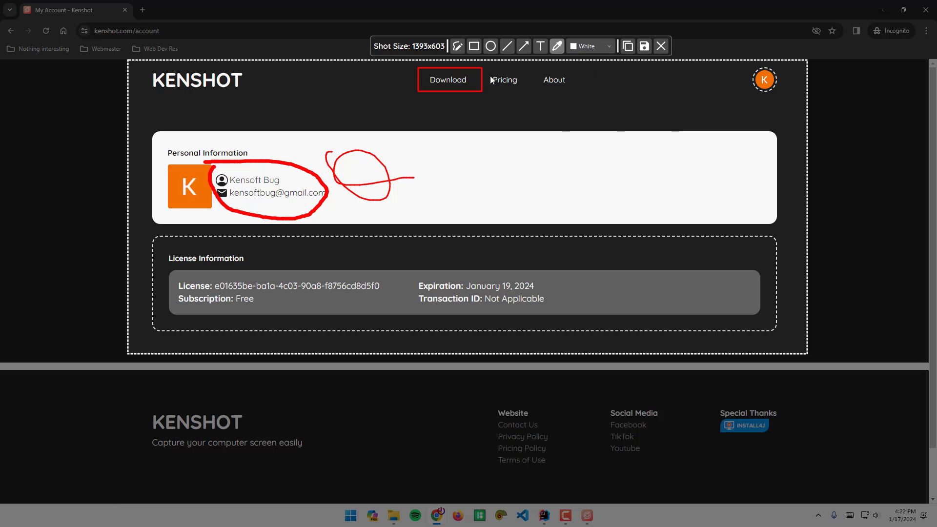
{"action": "mouse_move", "coordinate": [474, 46]}
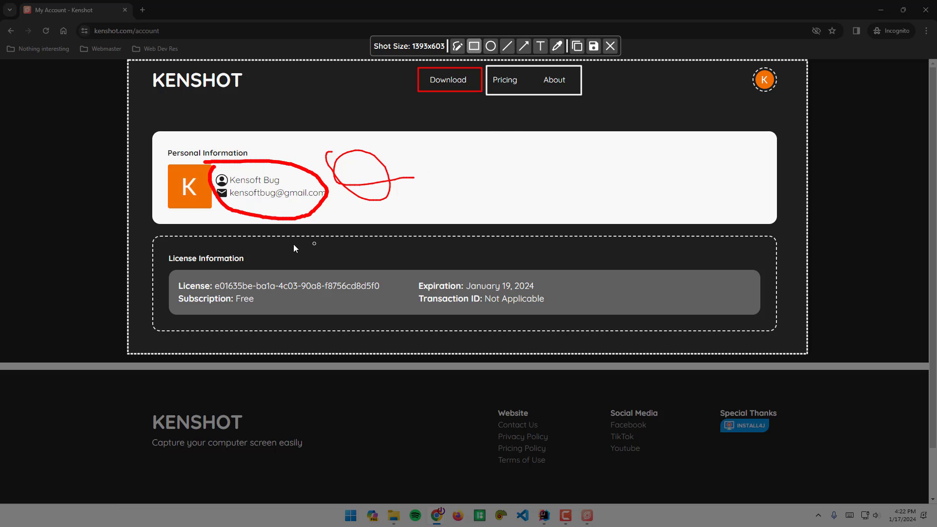
{"action": "mouse_move", "coordinate": [352, 256]}
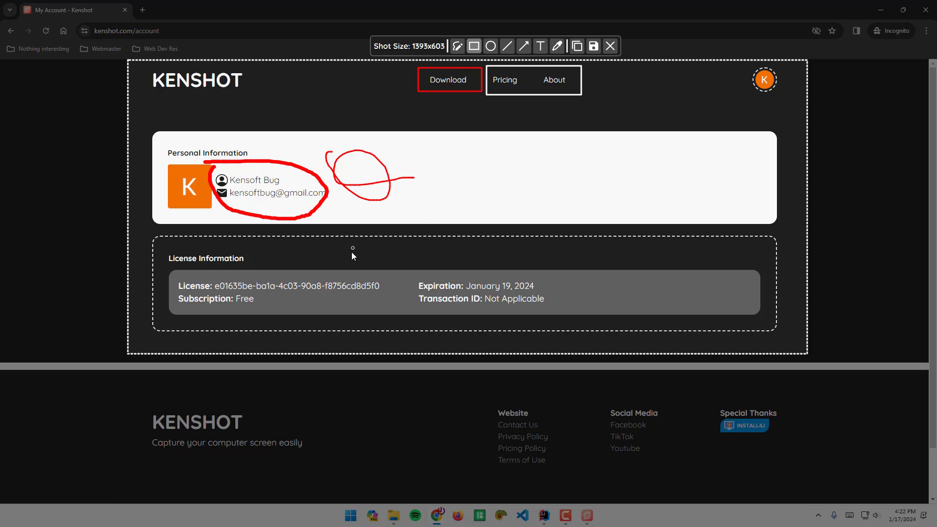
{"action": "mouse_move", "coordinate": [341, 255]}
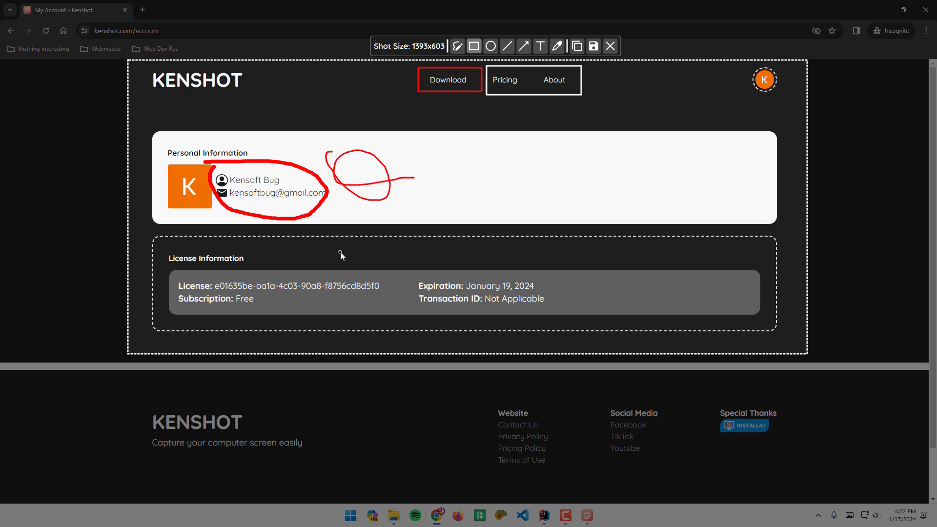
{"action": "mouse_move", "coordinate": [308, 252]}
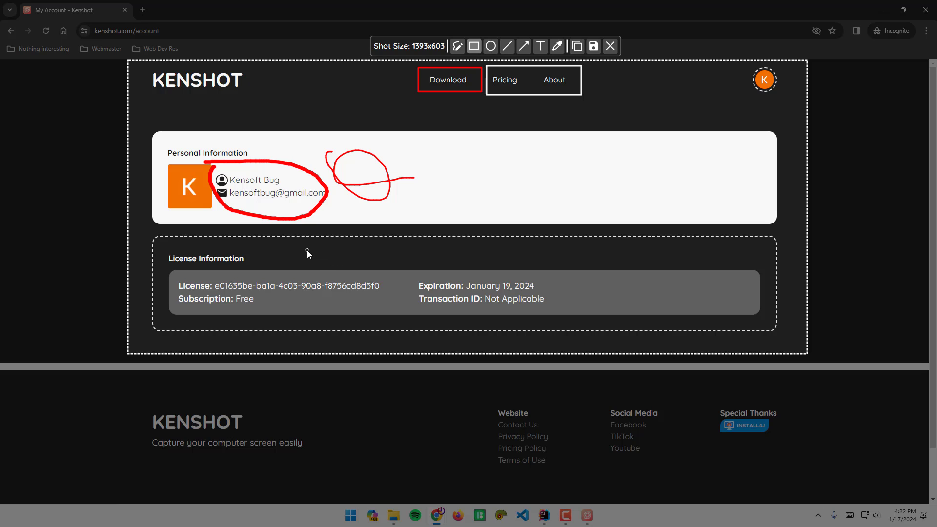
{"action": "mouse_move", "coordinate": [275, 254]}
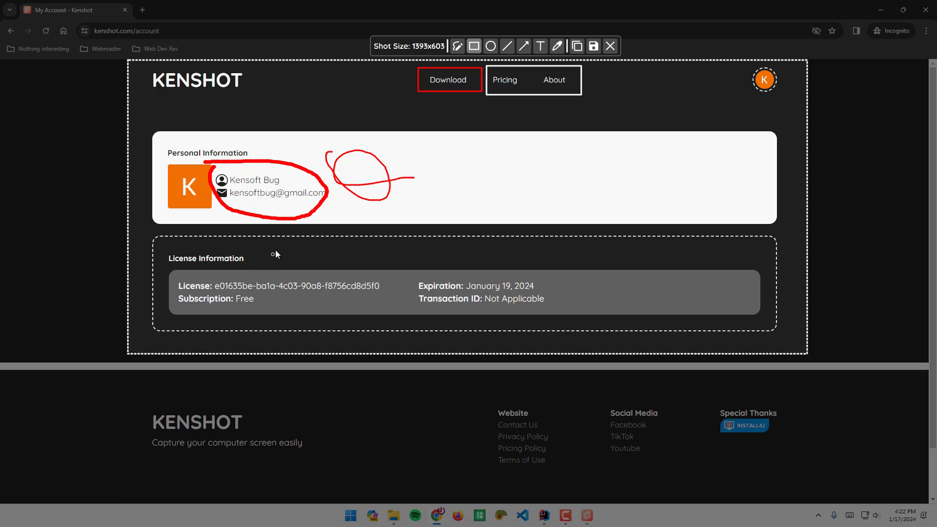
{"action": "mouse_move", "coordinate": [474, 46]}
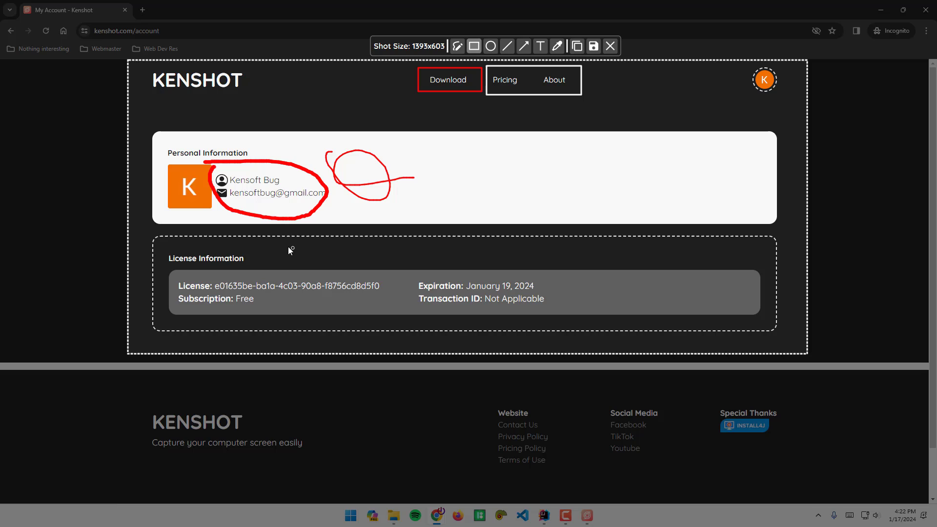
{"action": "mouse_move", "coordinate": [260, 255]}
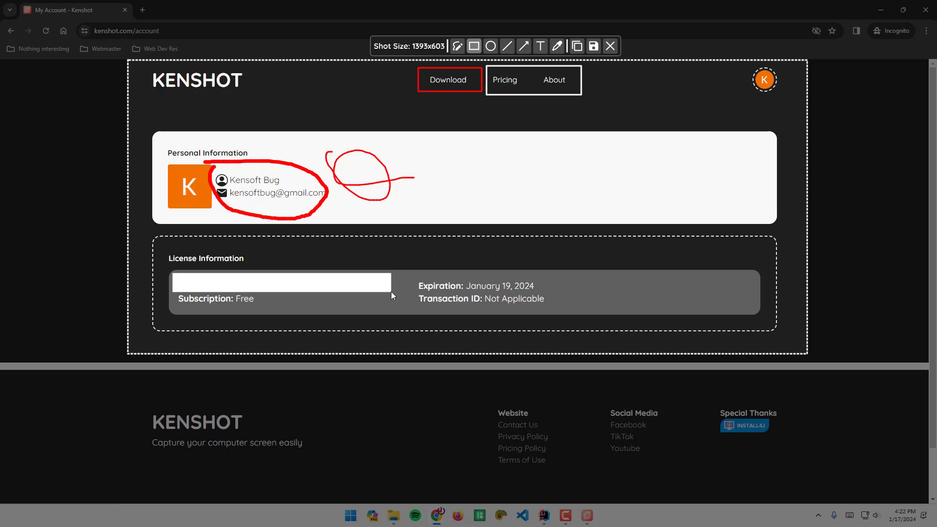
{"action": "mouse_move", "coordinate": [381, 281]}
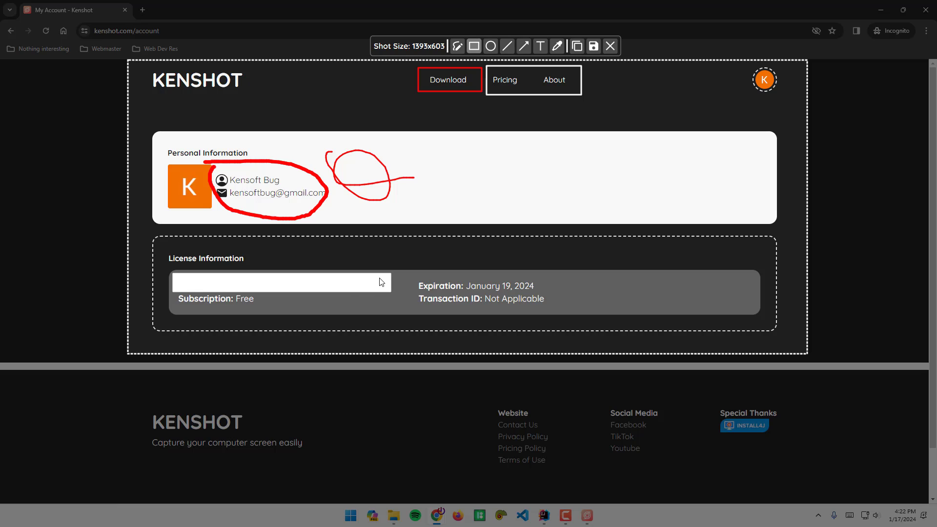
{"action": "mouse_move", "coordinate": [349, 288]}
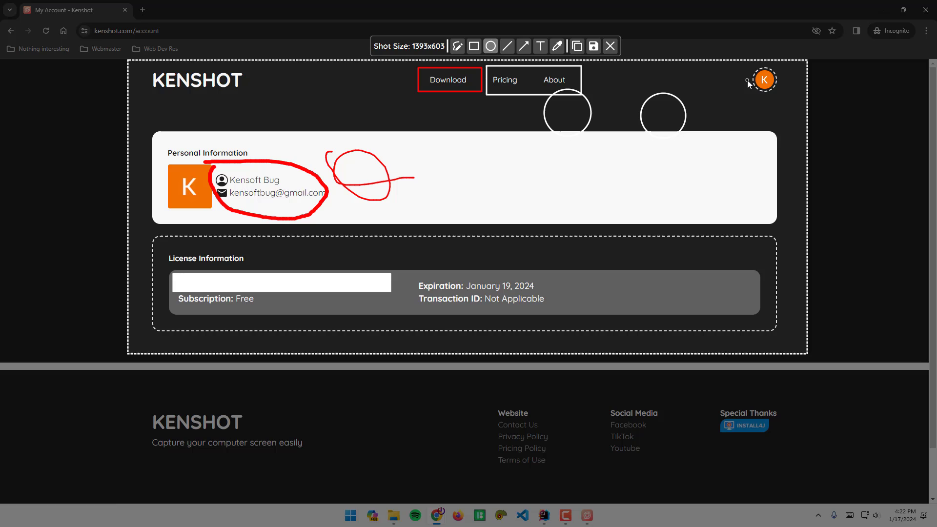
{"action": "mouse_move", "coordinate": [474, 46]}
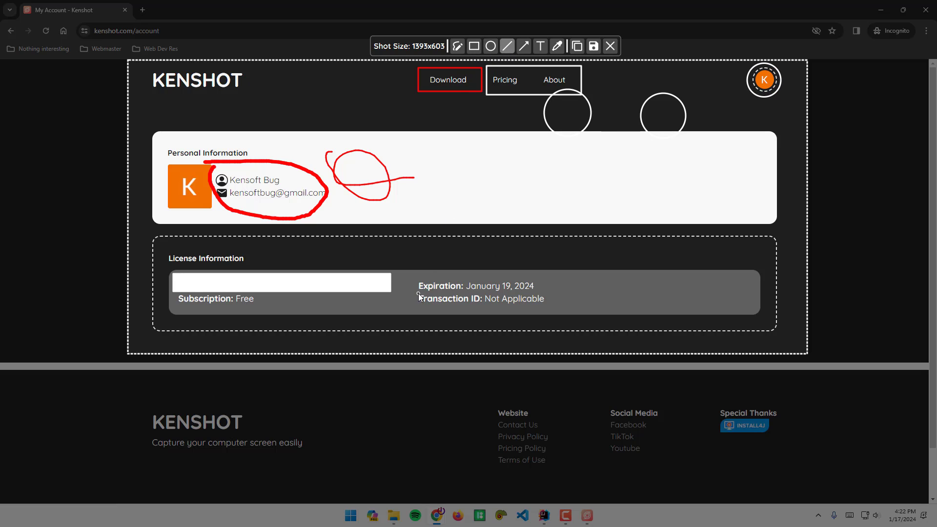
- Draw a white underline beneath the Expiration date on the account-page capture
{"action": "left_click_drag", "start_coordinate": [420, 297], "coordinate": [541, 297]}
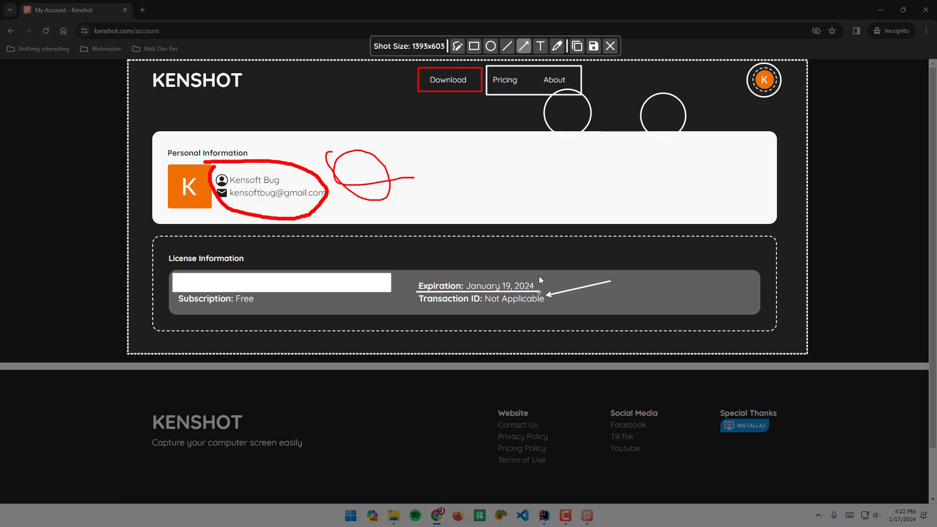
{"action": "mouse_move", "coordinate": [377, 250]}
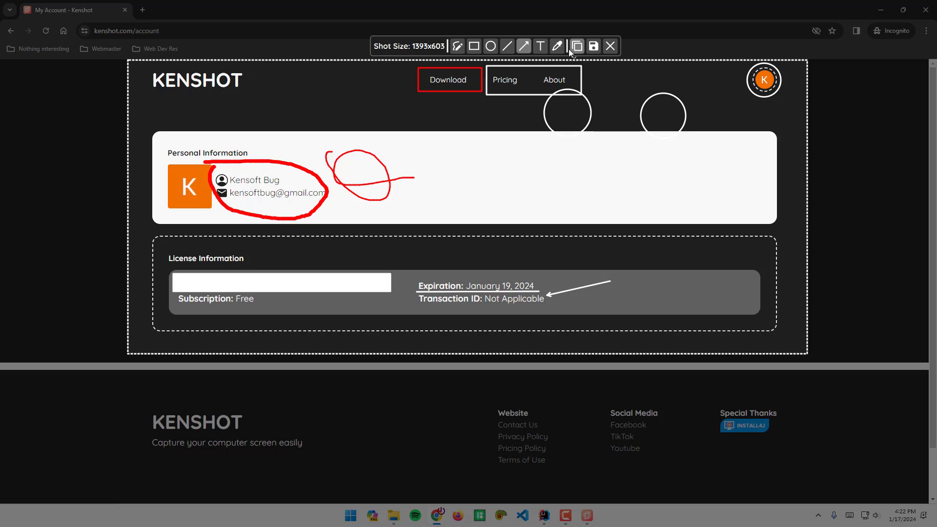
{"action": "mouse_move", "coordinate": [576, 45]}
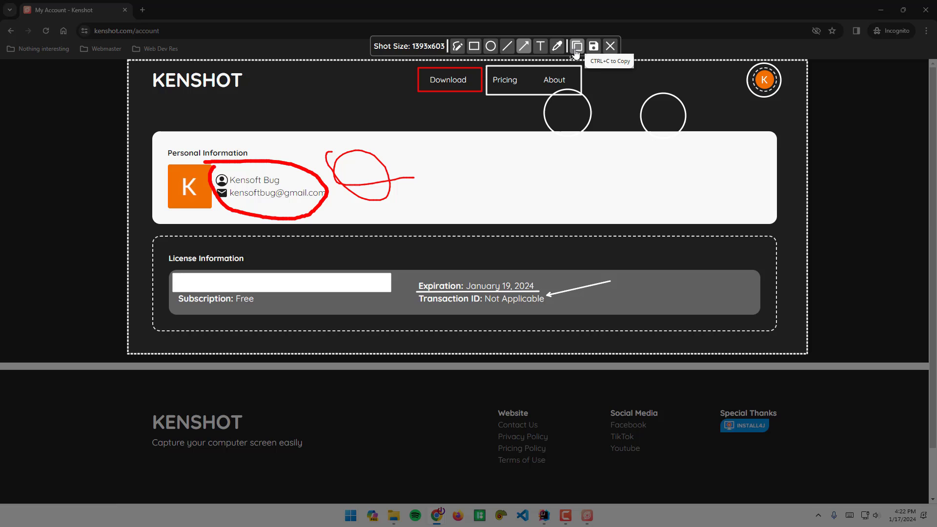
{"action": "mouse_move", "coordinate": [593, 46]}
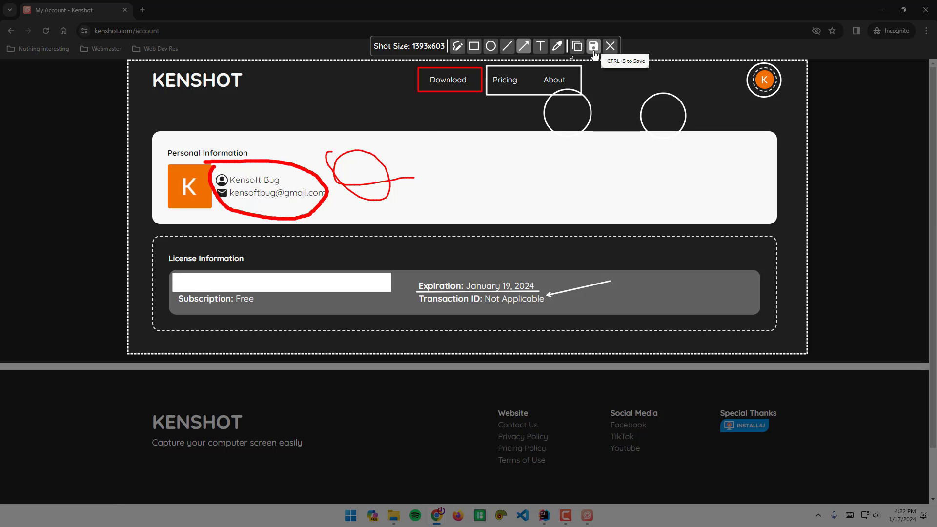
- Save the annotated capture as Untitled.png in Documents\Kenshots
{"action": "left_click", "coordinate": [593, 46]}
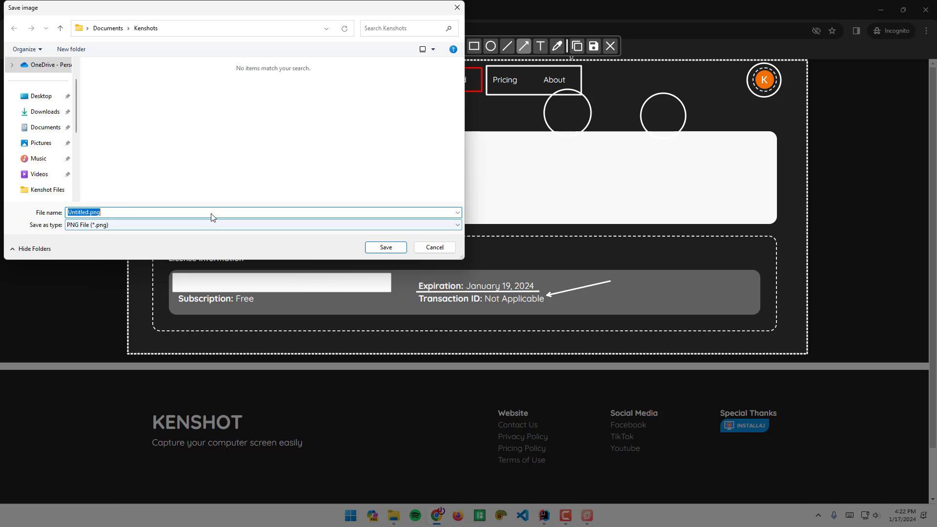
{"action": "left_click", "coordinate": [434, 247]}
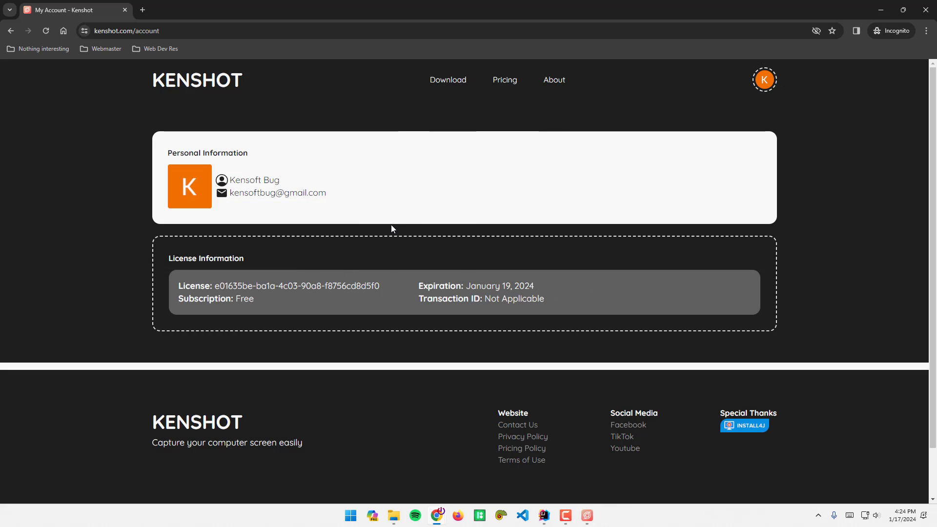
{"action": "mouse_move", "coordinate": [428, 303]}
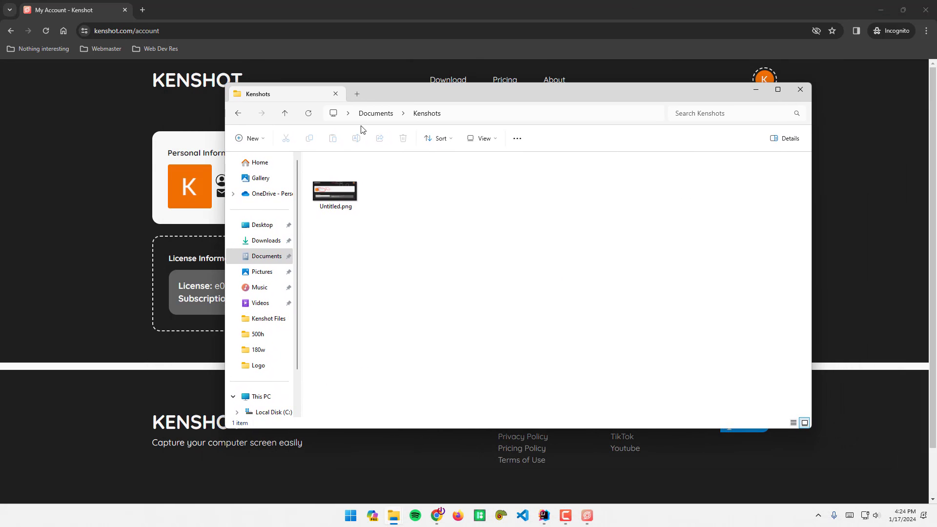
{"action": "left_click", "coordinate": [334, 189]}
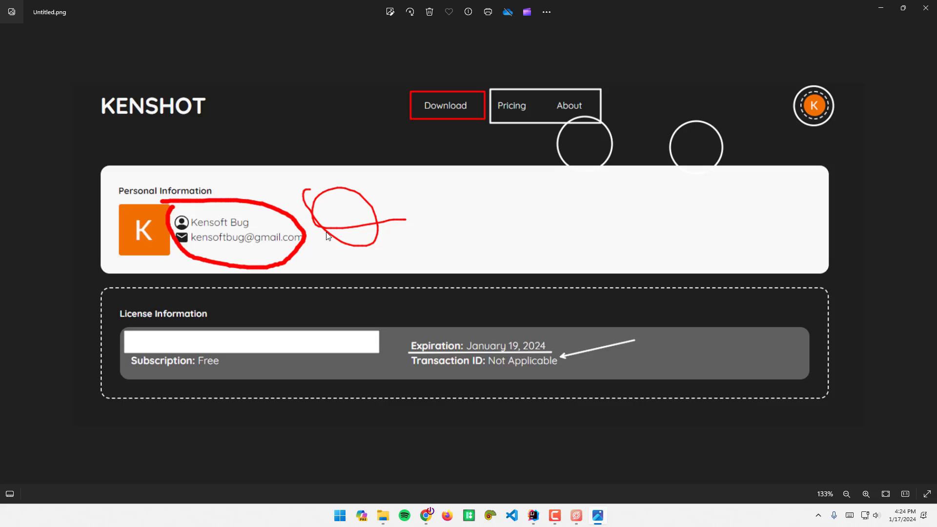
{"action": "left_click", "coordinate": [846, 494]}
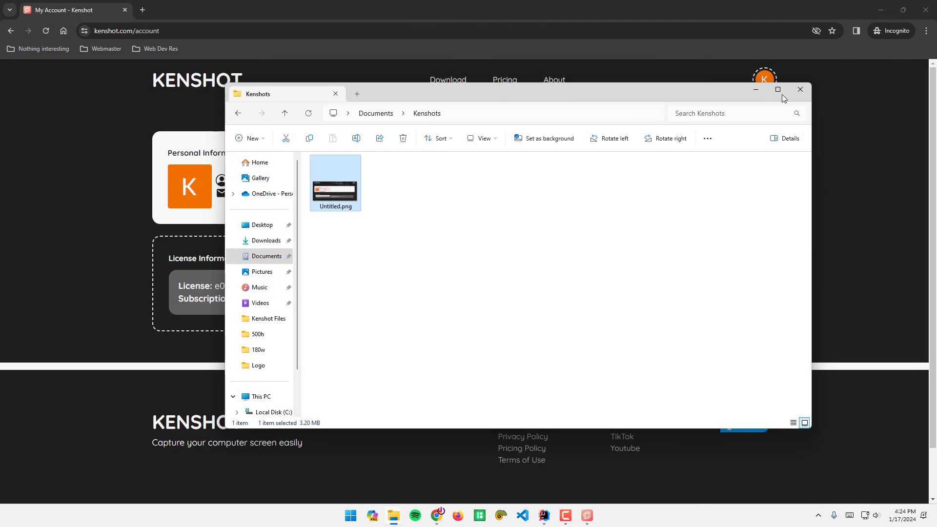
{"action": "left_click", "coordinate": [801, 90]}
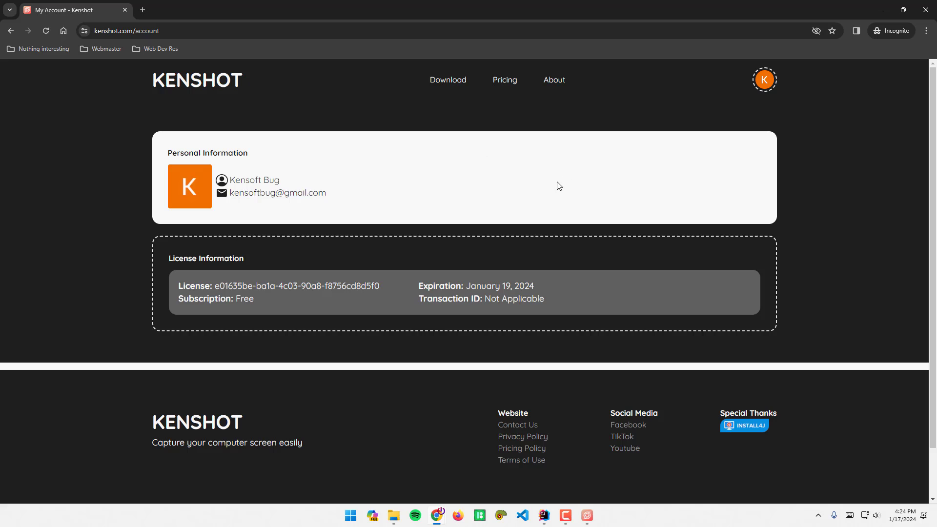
{"action": "mouse_move", "coordinate": [643, 180]}
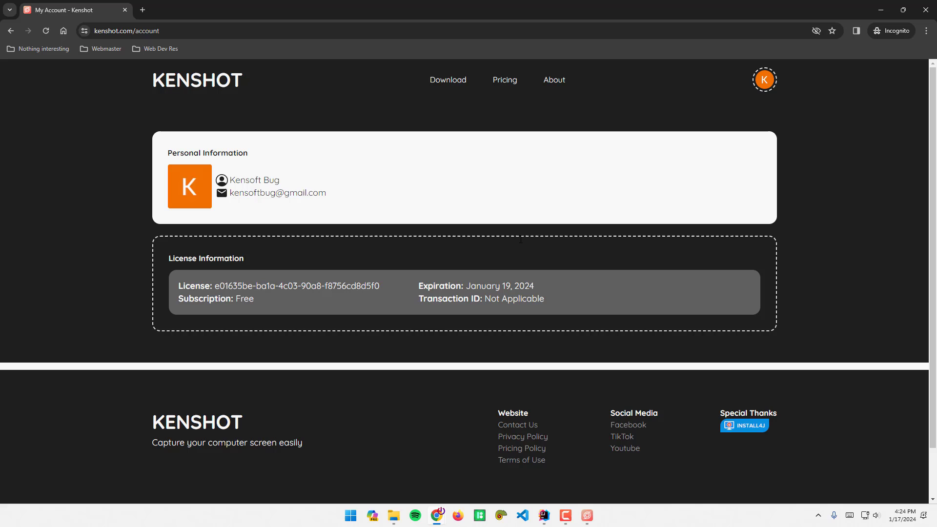
{"action": "mouse_move", "coordinate": [560, 208]}
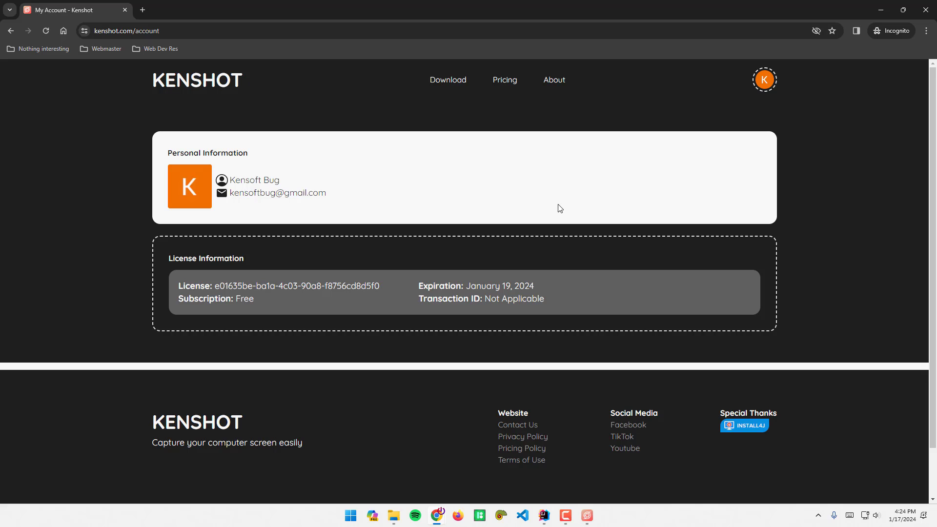
{"action": "mouse_move", "coordinate": [528, 224]}
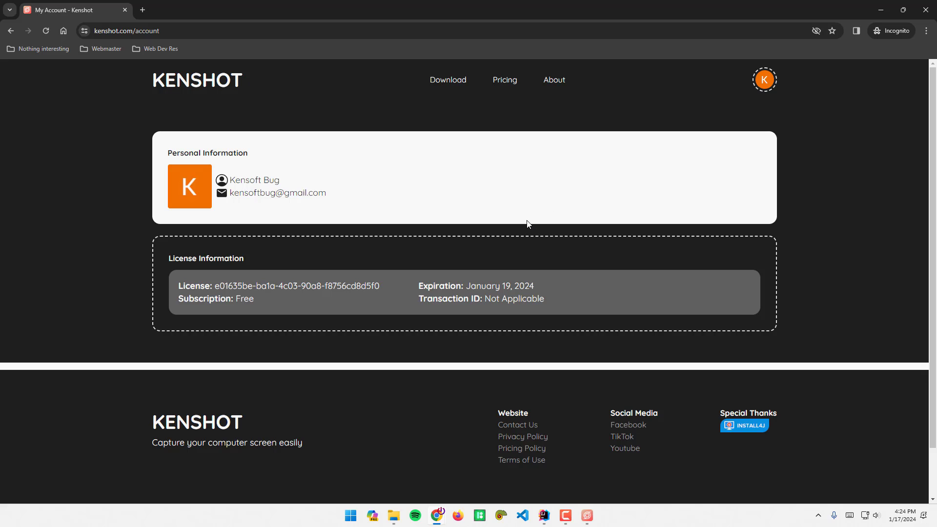
{"action": "mouse_move", "coordinate": [529, 197]}
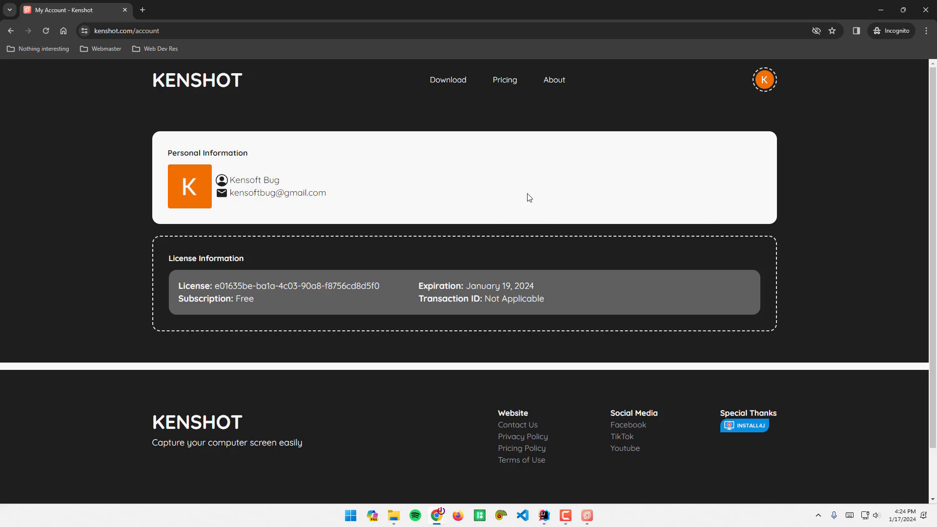